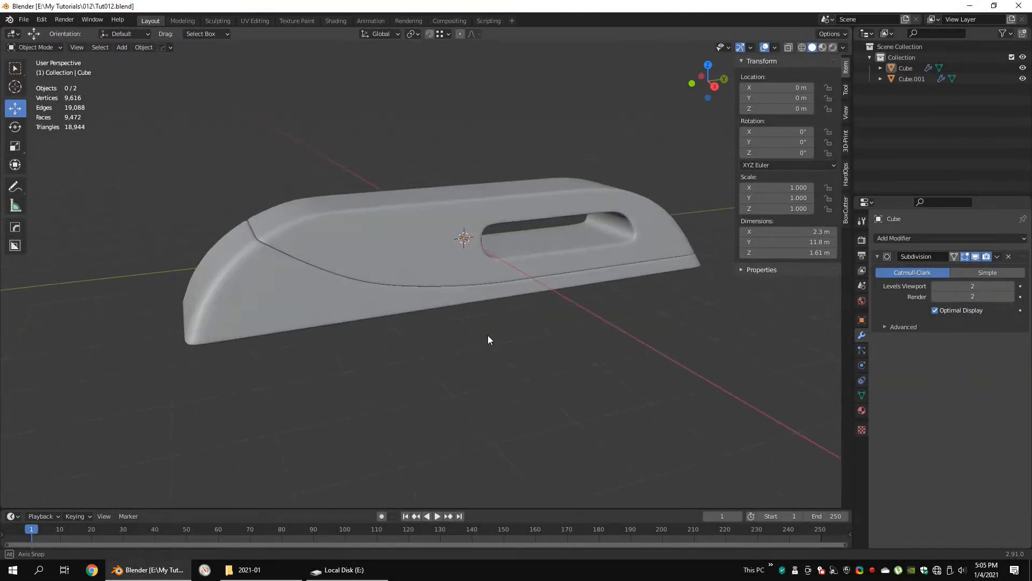
Orbit around the finished handle and briefly view its editable mesh before restarting from a cube.
drag(487, 340, 378, 294)
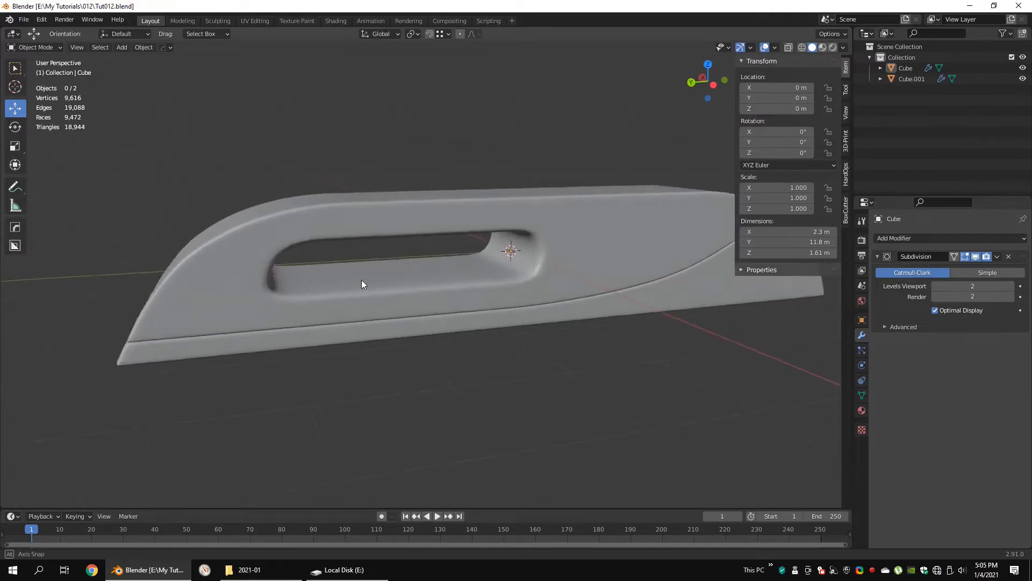
drag(363, 283, 276, 224)
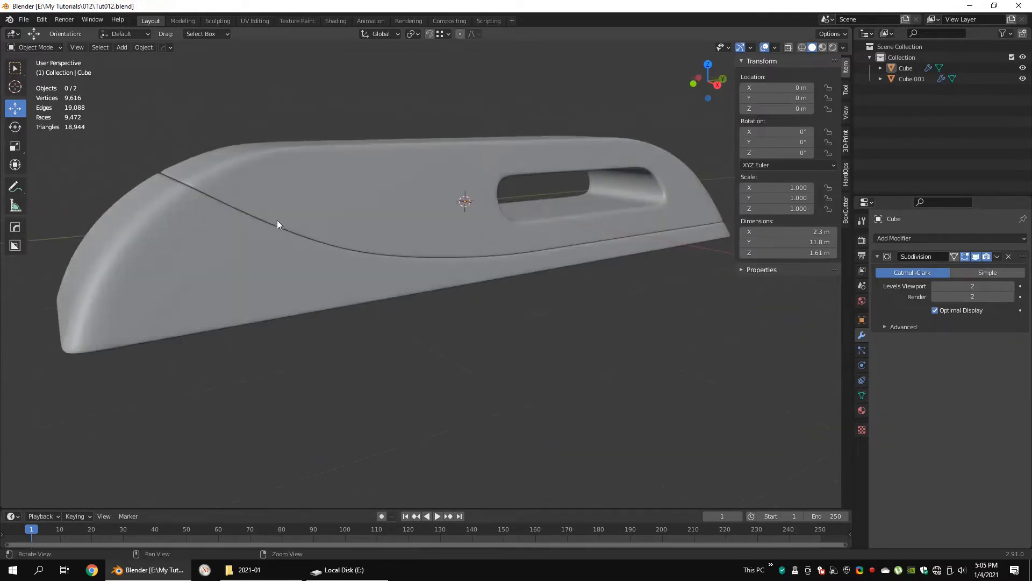
key(Tab)
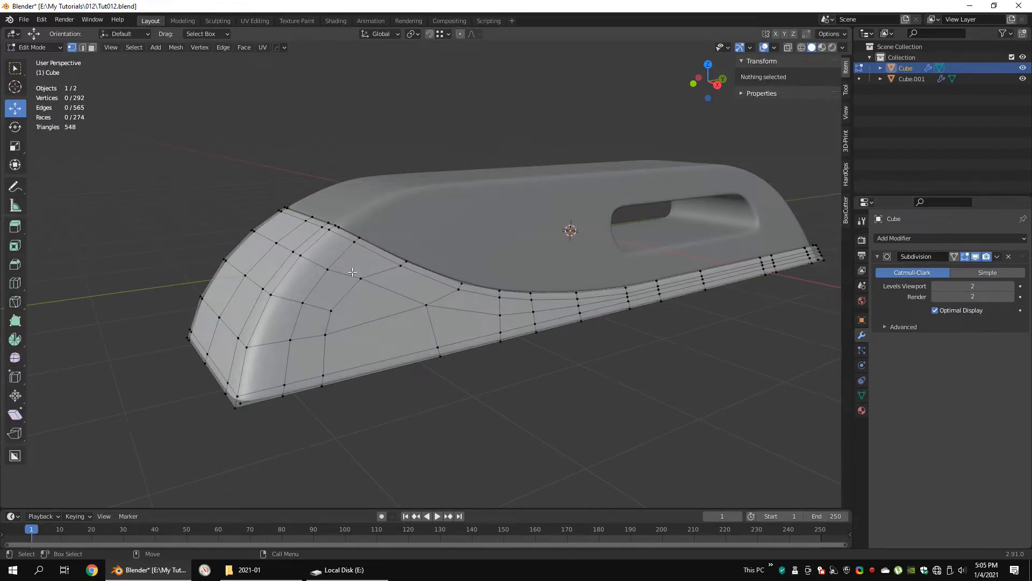
key(Tab)
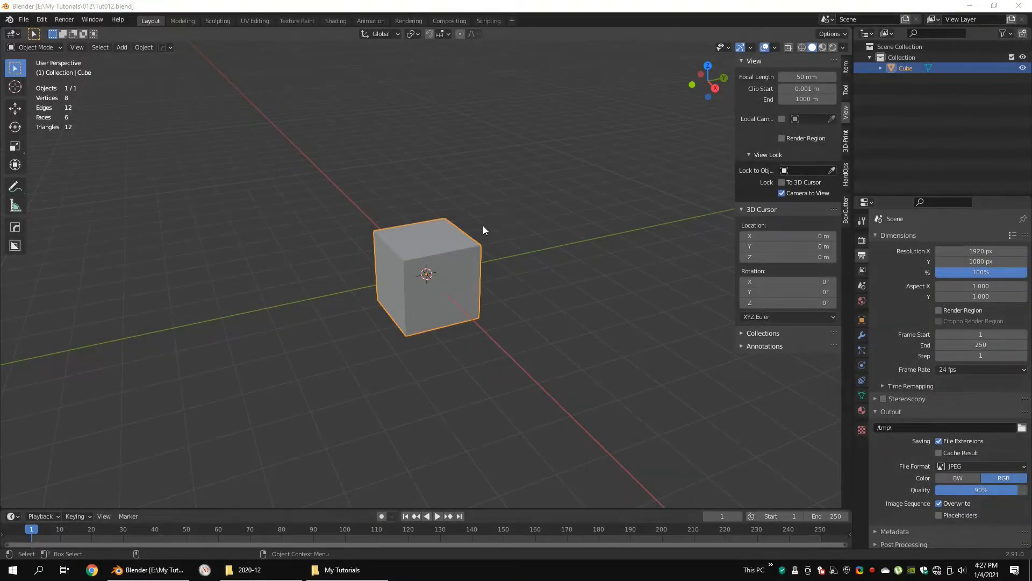
Add two loop cuts and shape the cube into a long sloped profile mirrored on Y.
key(Tab)
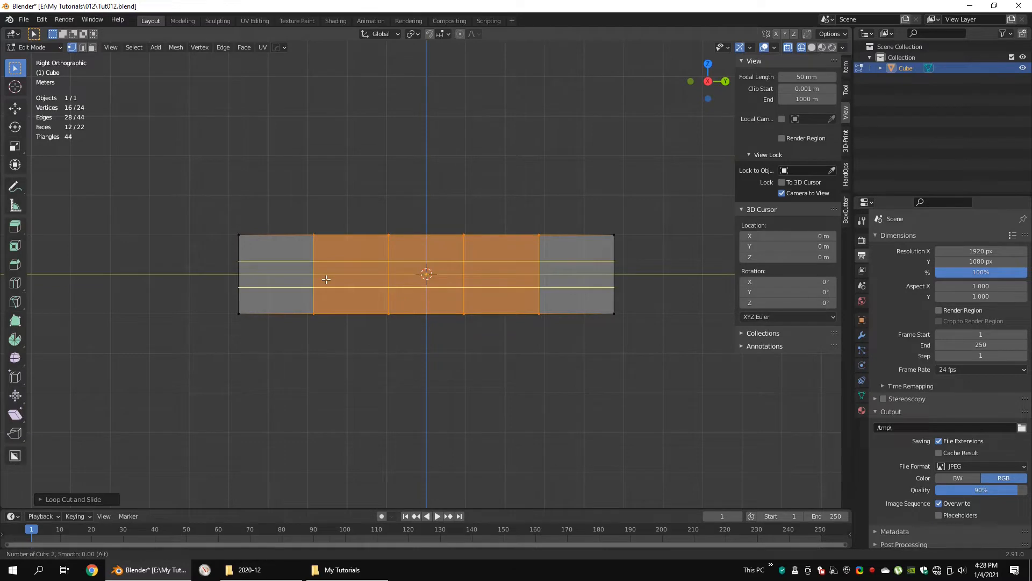
click(369, 274)
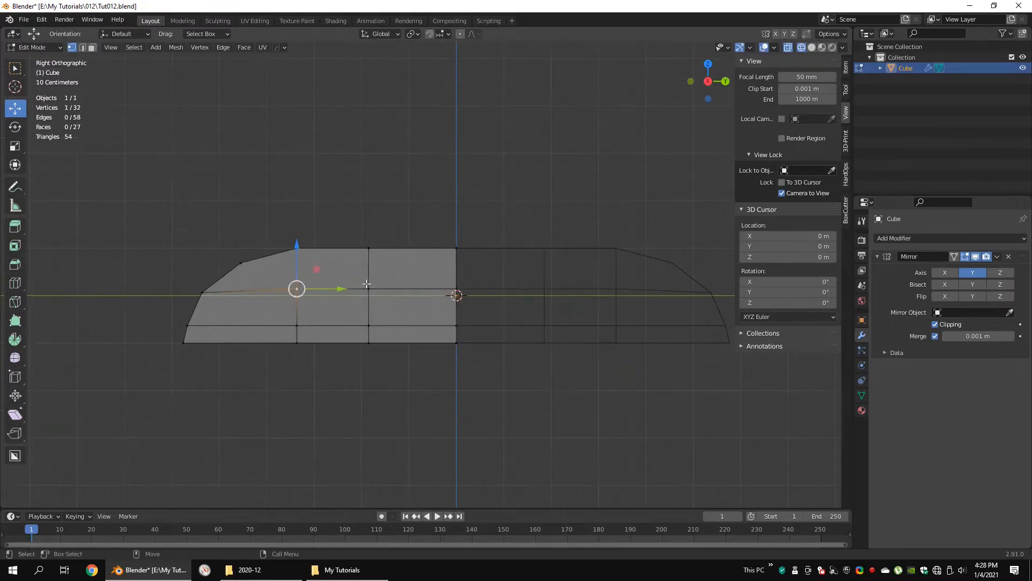
key(Tab)
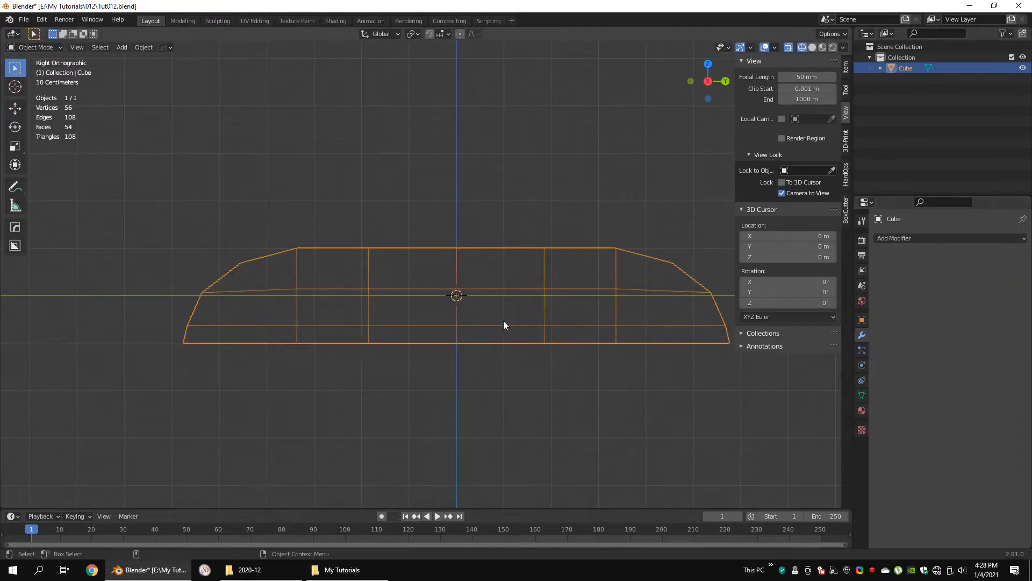
Widen the profile's bottom edge along Y to start forming the half handle body.
key(Tab)
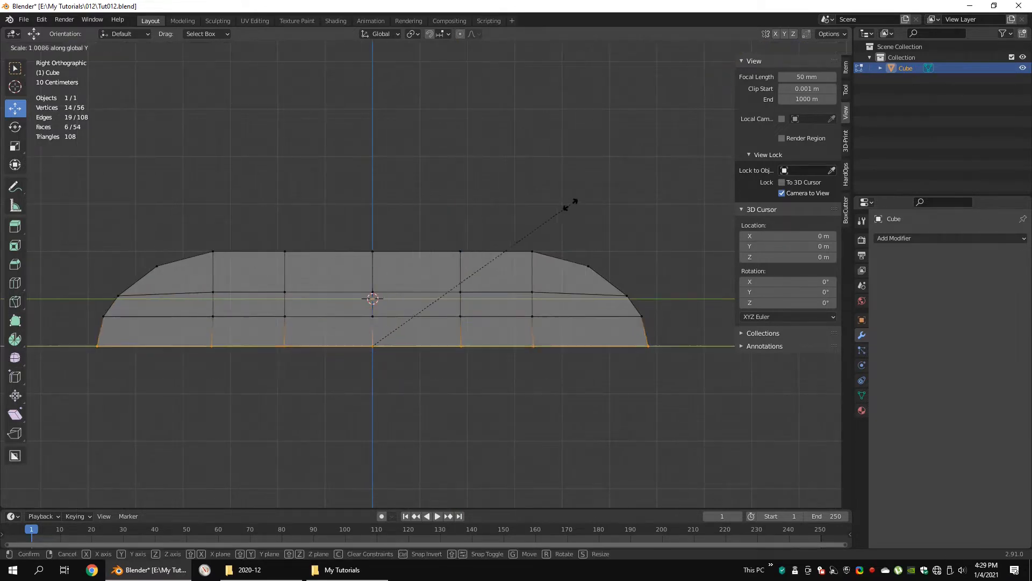
drag(564, 208, 651, 232)
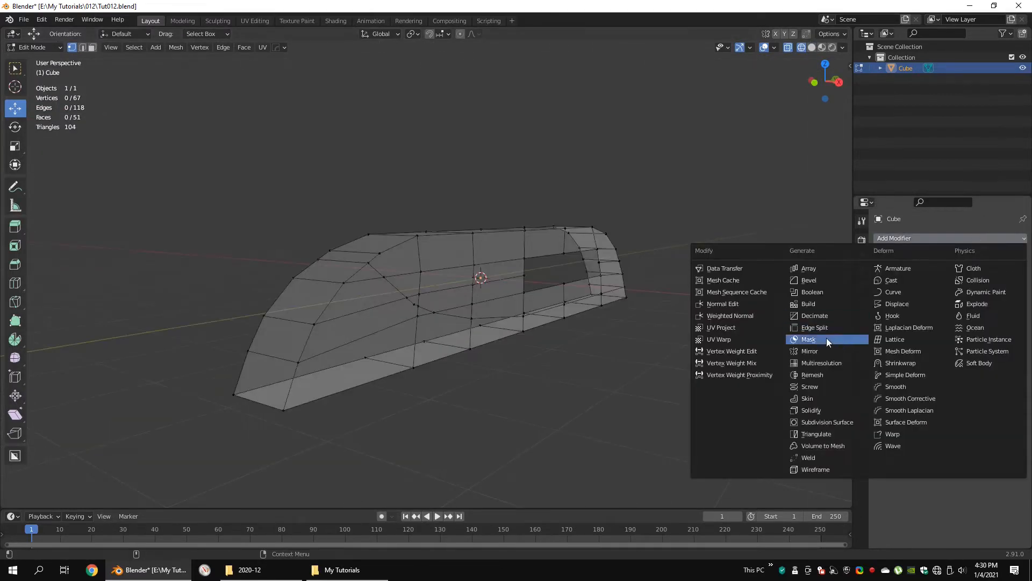
Mirror the half handle on X, merge stray vertices at last, and add a side edge loop.
click(809, 351)
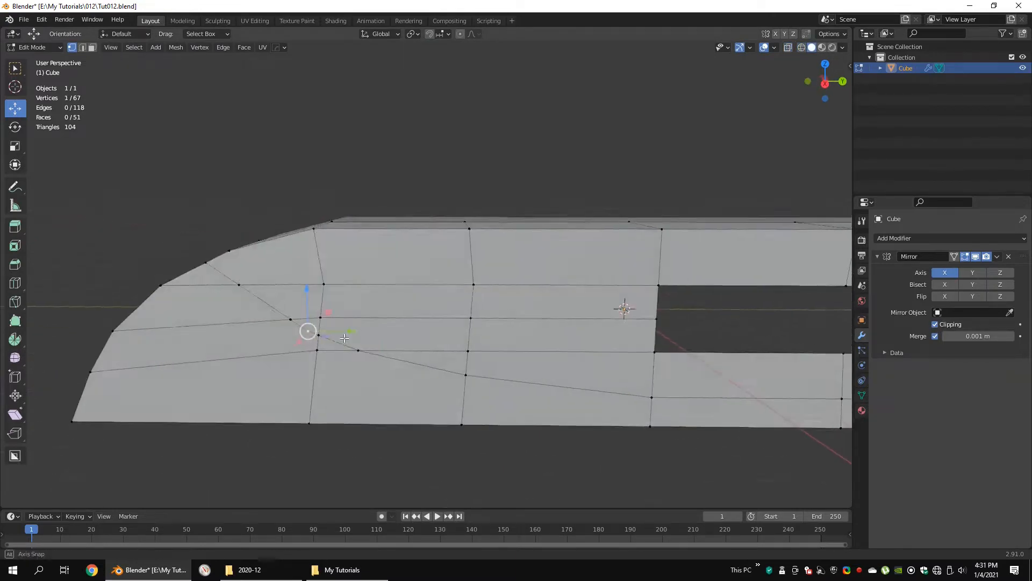
key(q)
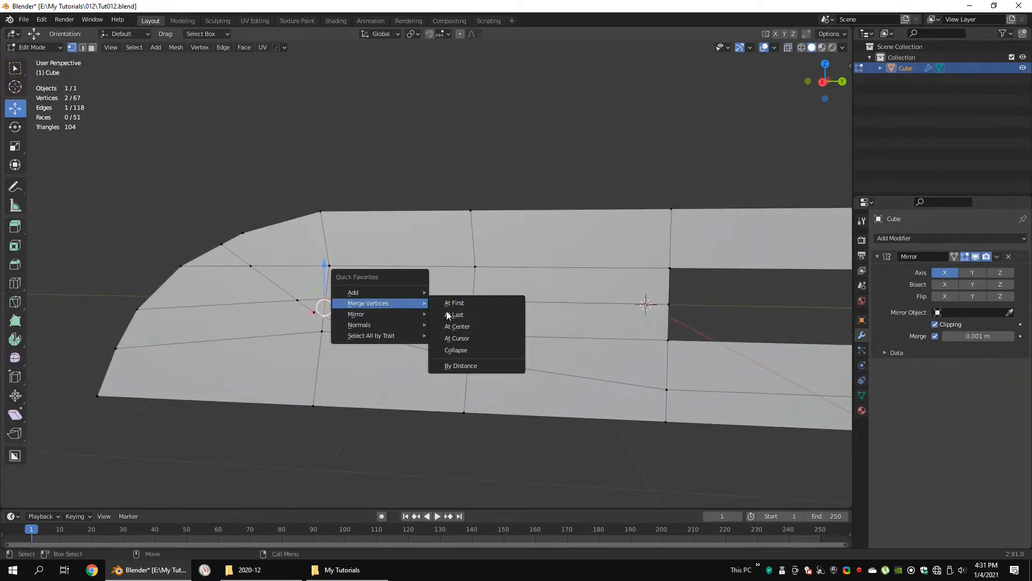
click(457, 326)
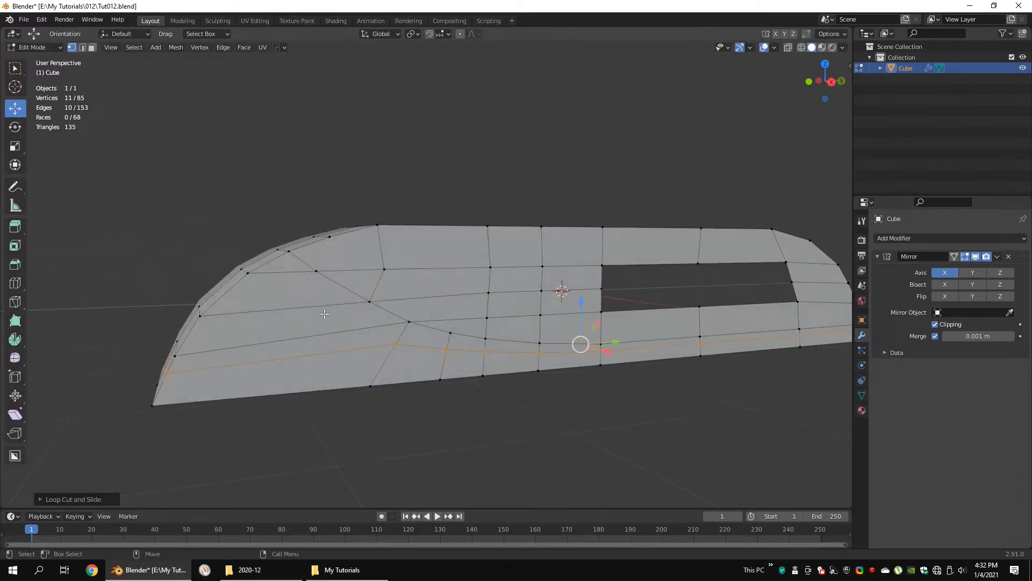
click(15, 300)
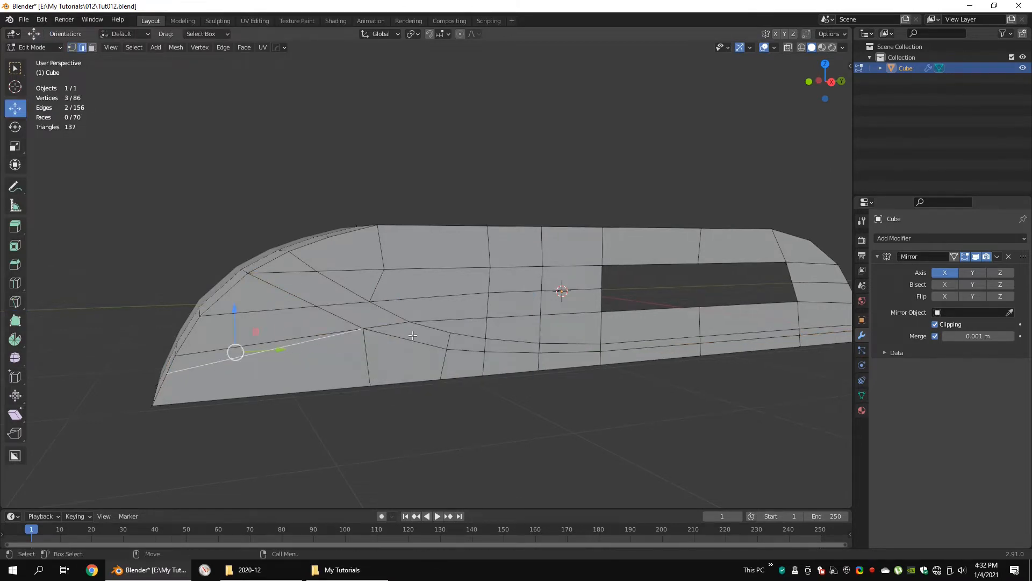
Rework edges near the nose and extrude the slot rim edges inward as inner walls.
click(463, 362)
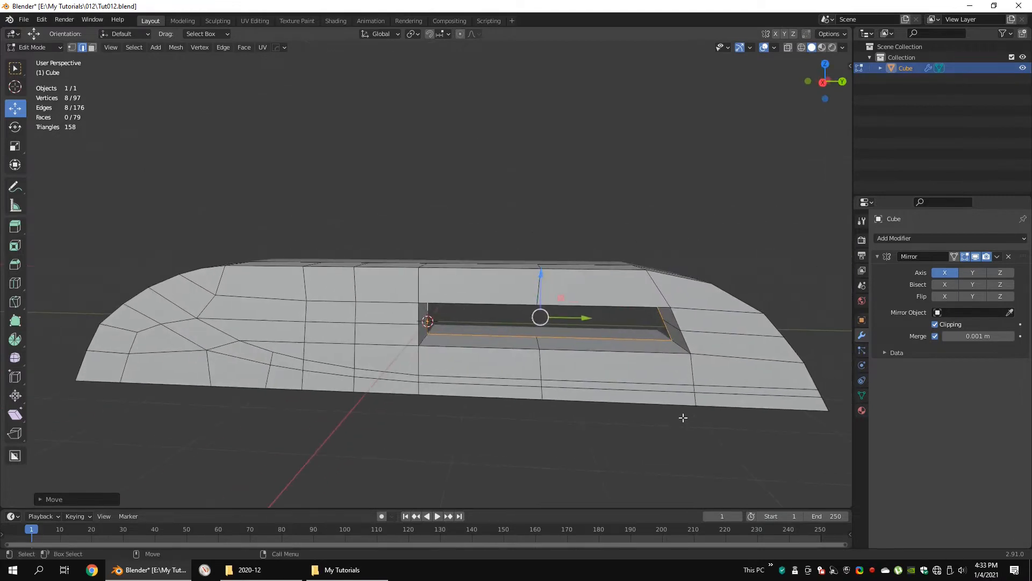
key(KP_3)
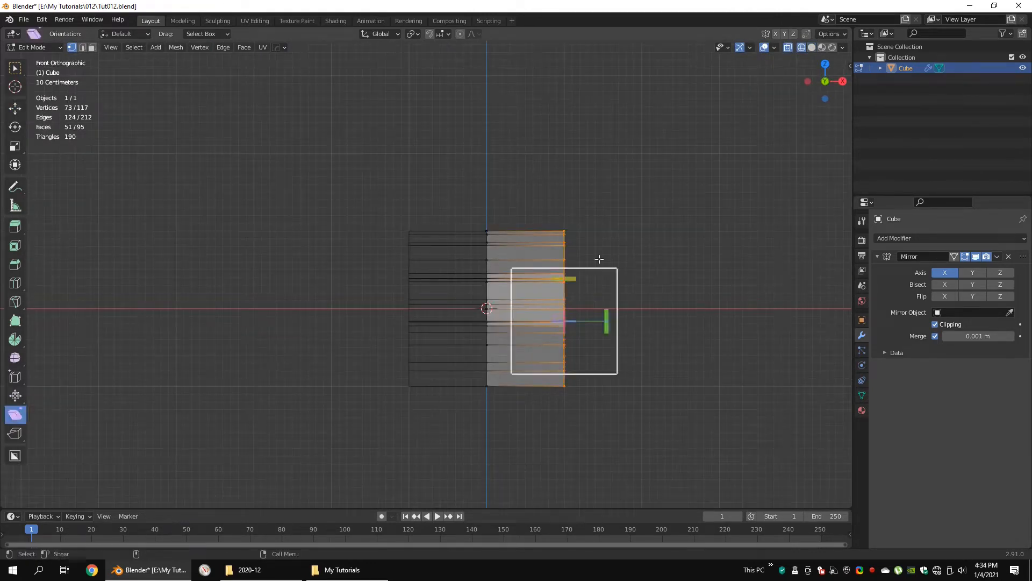
Apply the Mirror modifier and separate the top faces into their own object.
click(998, 257)
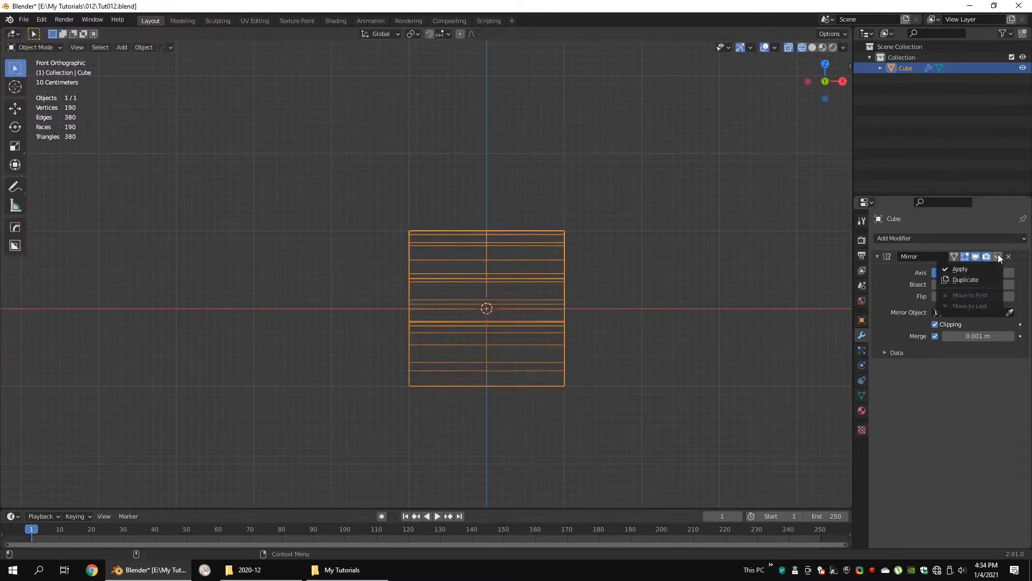
key(Tab)
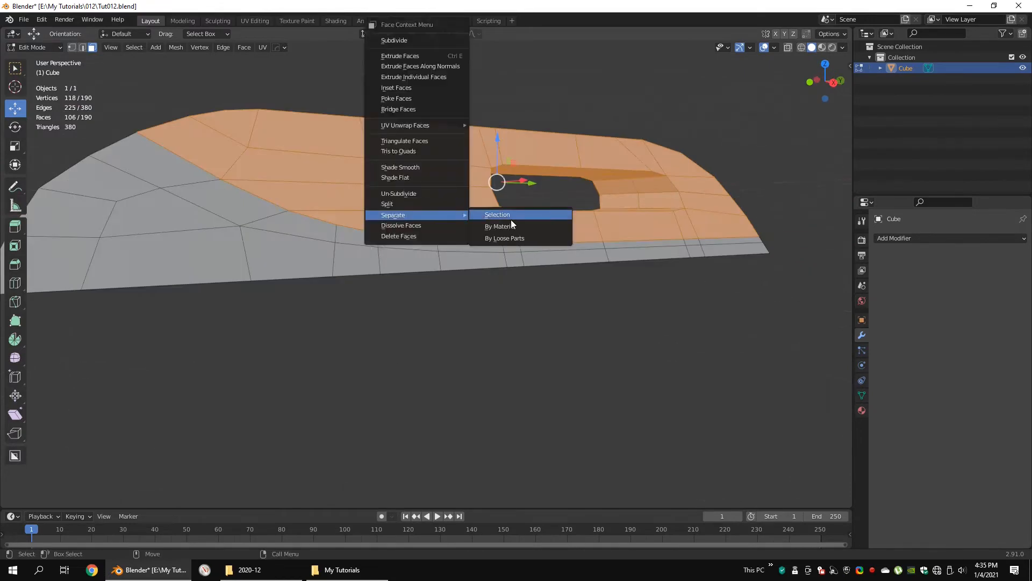
click(497, 214)
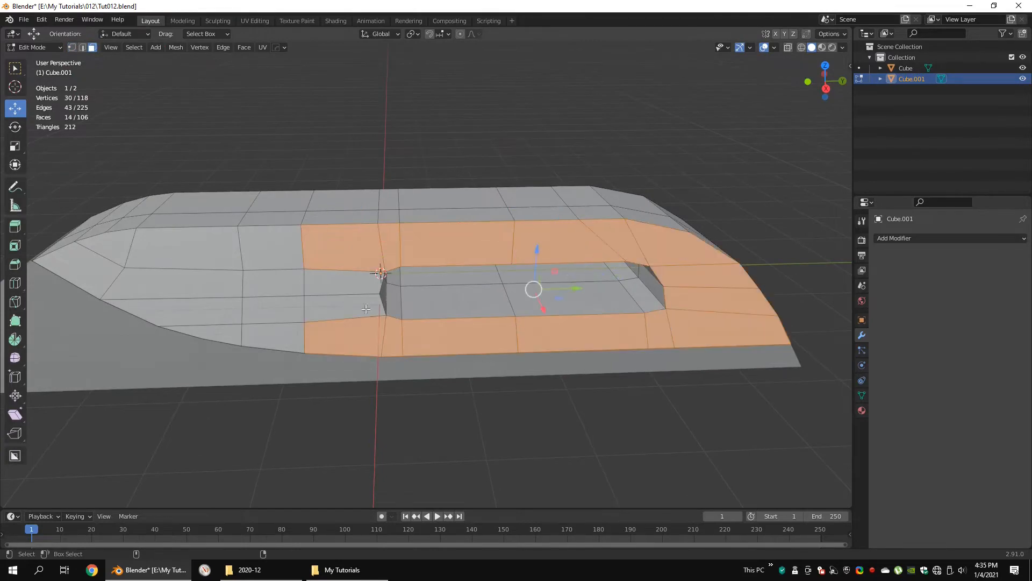
Adjust the top shell's faces and slide the slot walls and lower side edge into place.
key(3)
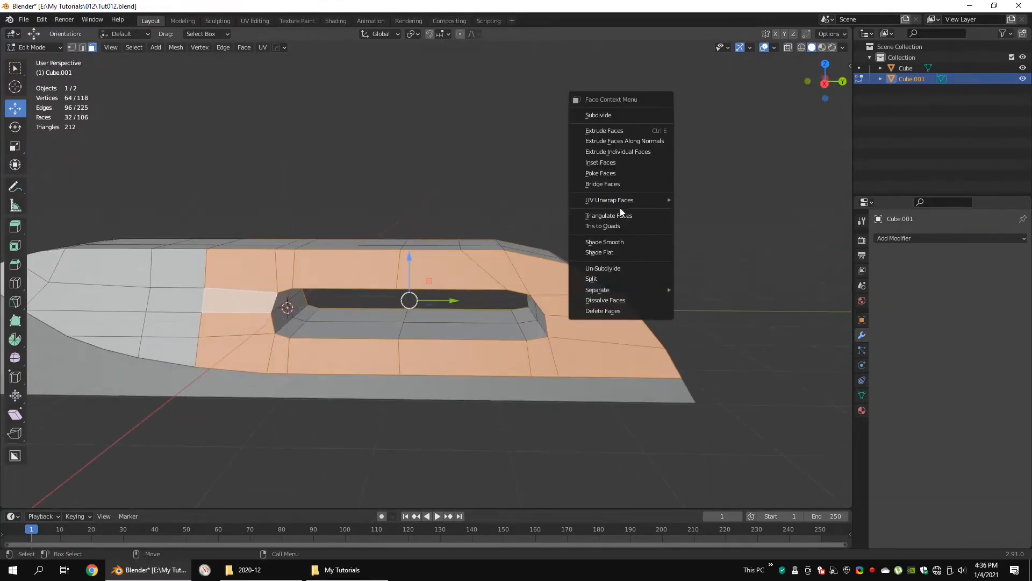
click(600, 162)
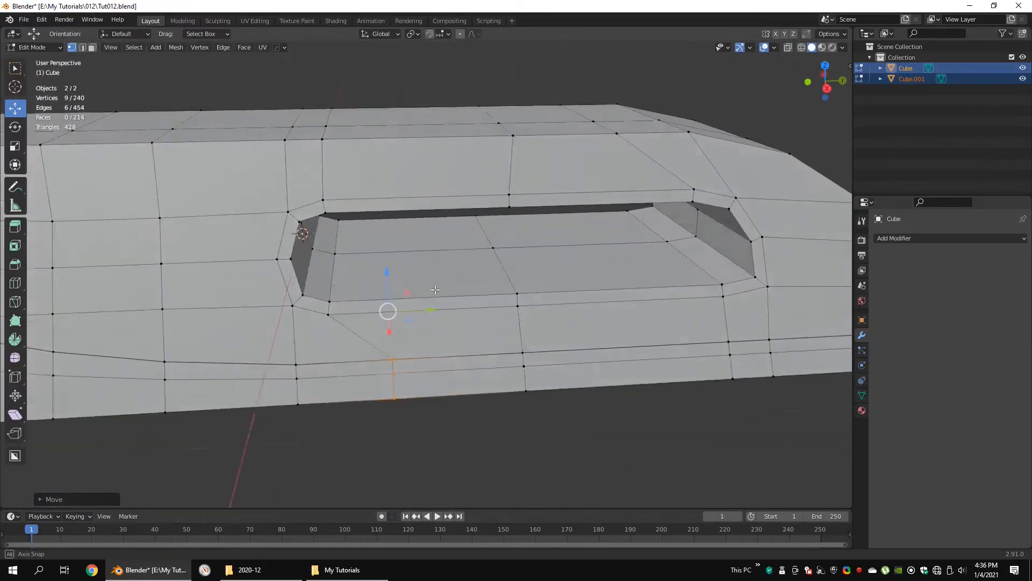
drag(435, 290, 447, 303)
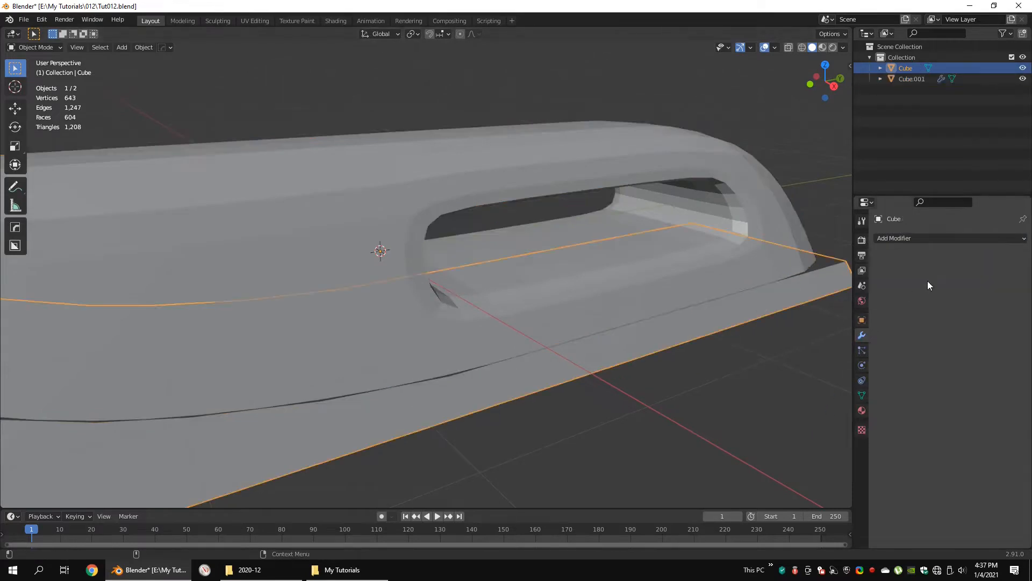
Set the top shell's subdivision viewport level to 2 and edge-slide new supporting loops into place.
click(894, 237)
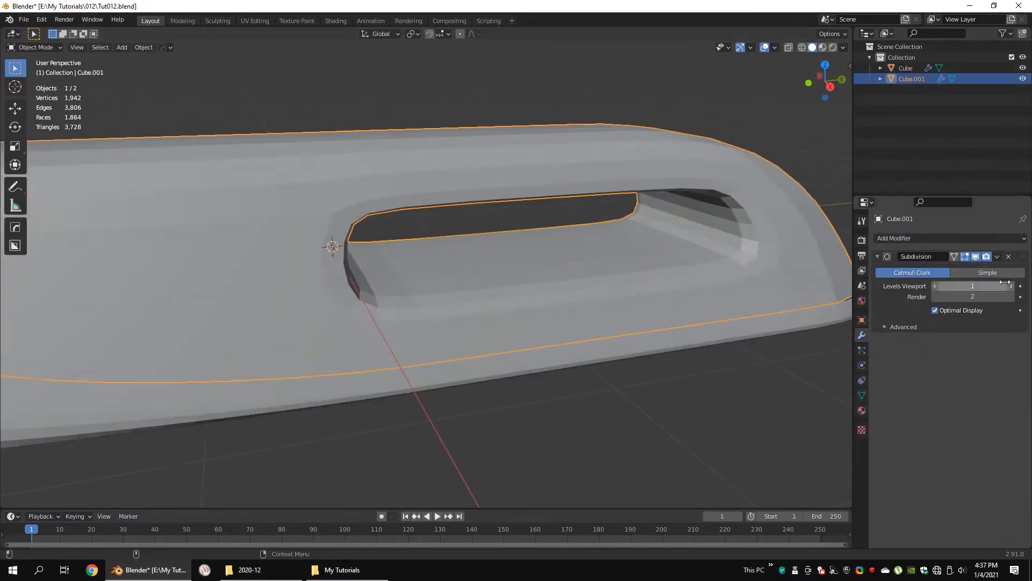
key(Tab)
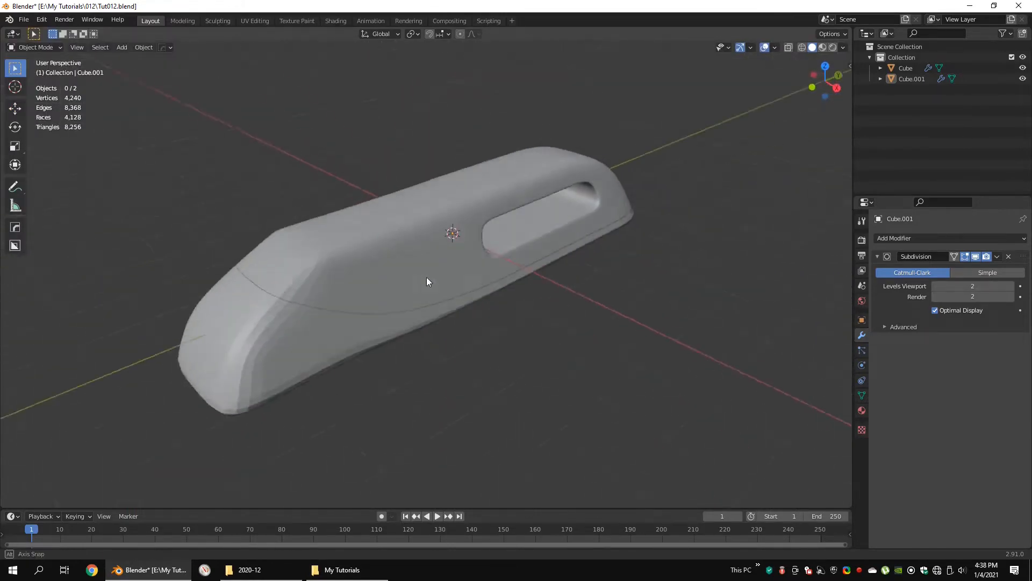
key(Tab)
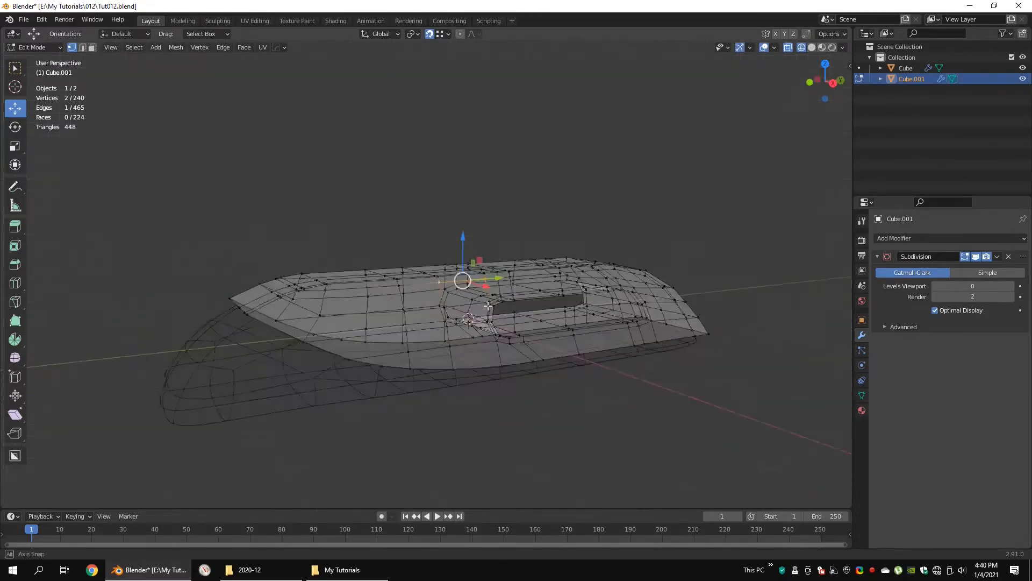
key(KP_1)
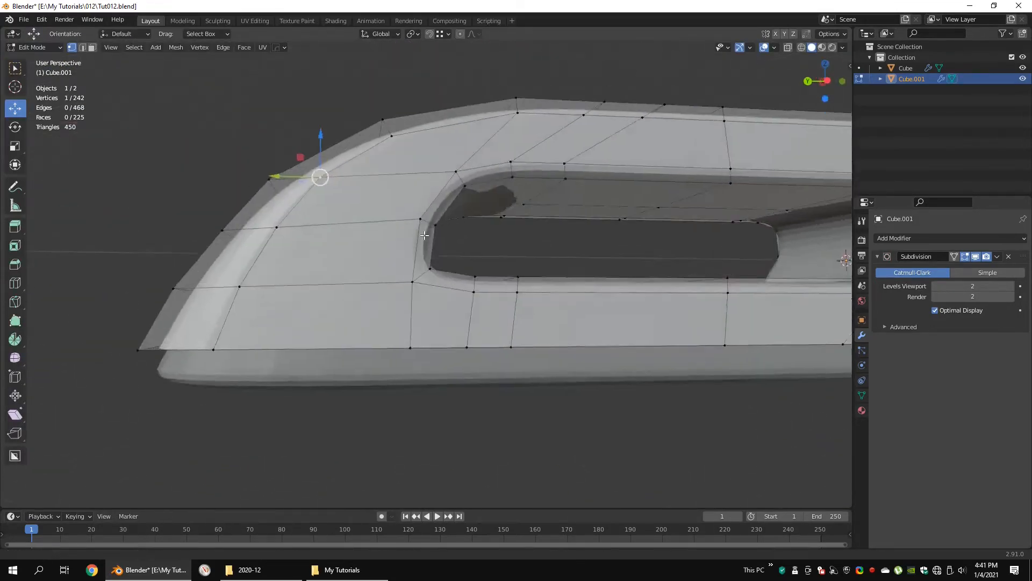
key(KP_3)
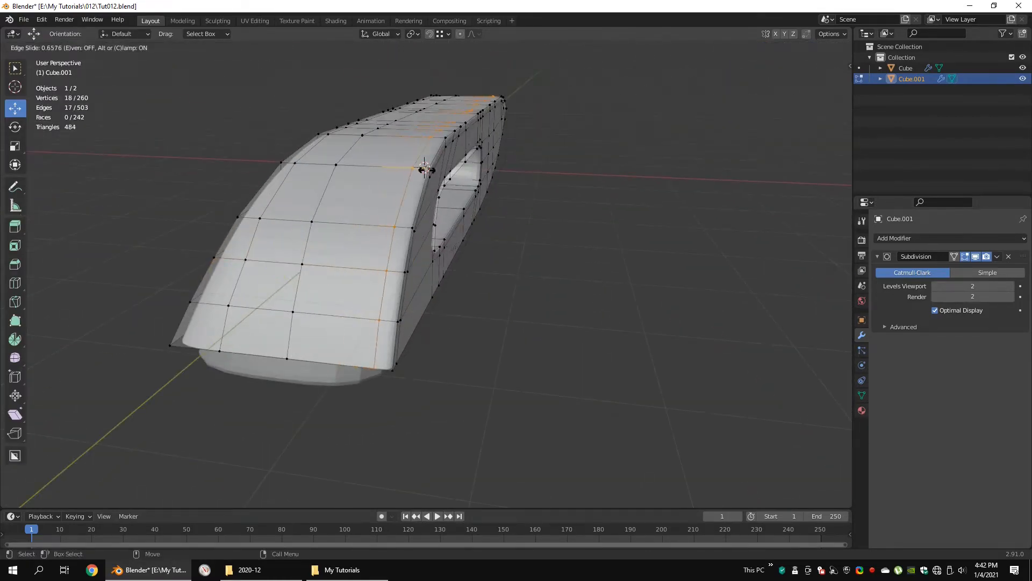
key(Tab)
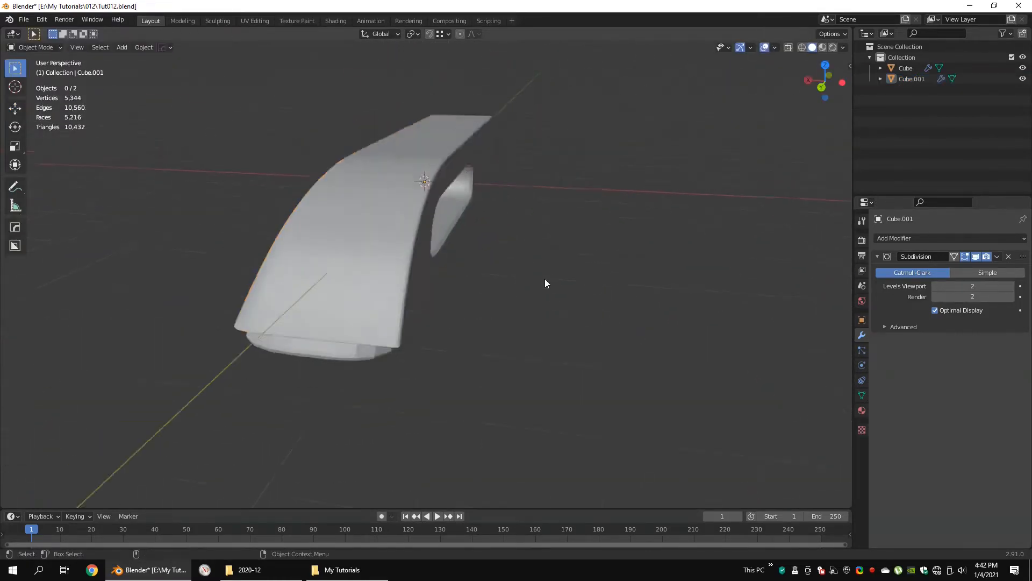
key(Tab)
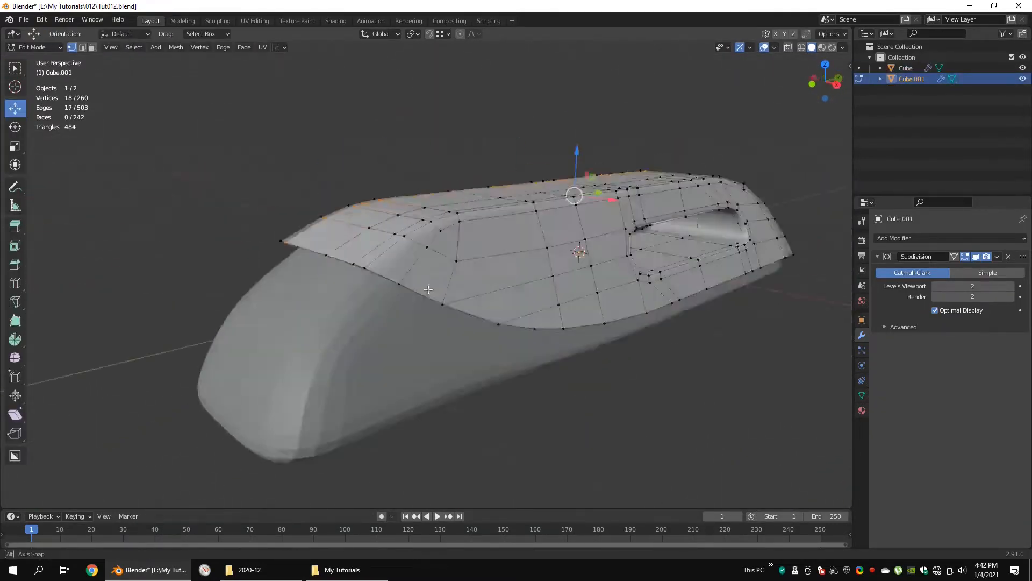
key(KP_3)
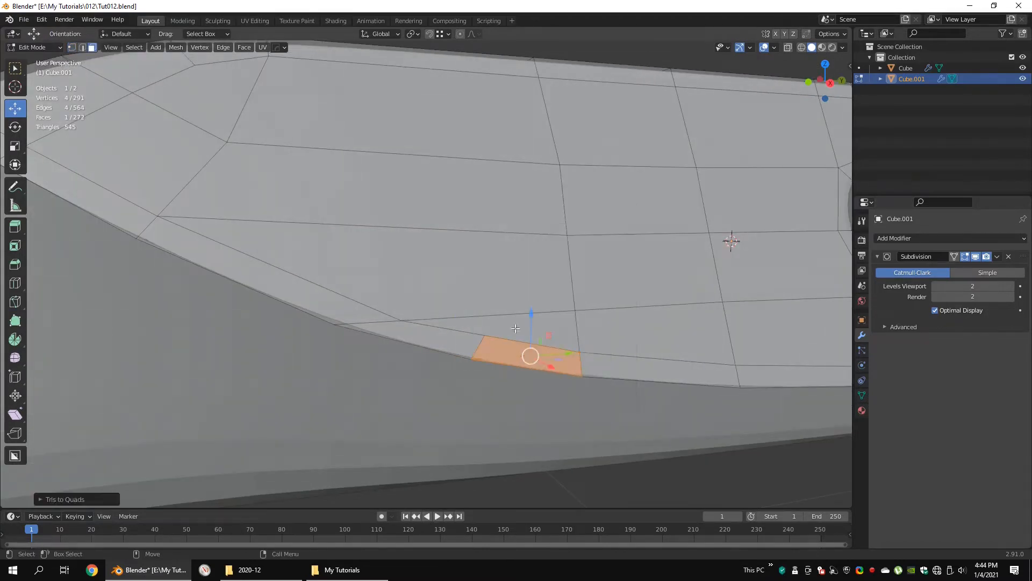
Merge stray lower-edge vertices at first, knife in a new edge and move its vertex up along Z.
click(381, 33)
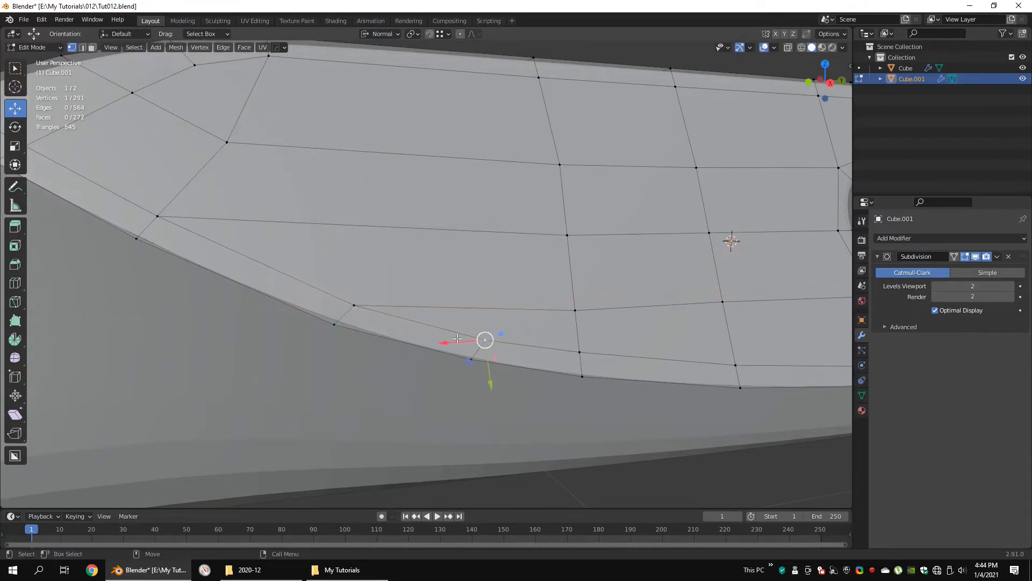
drag(461, 329, 527, 251)
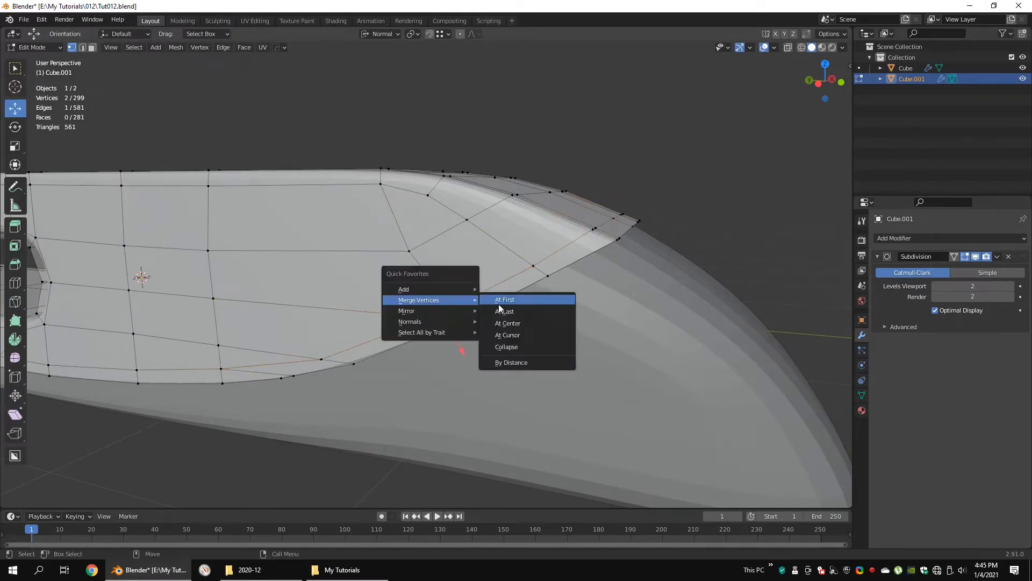
click(505, 299)
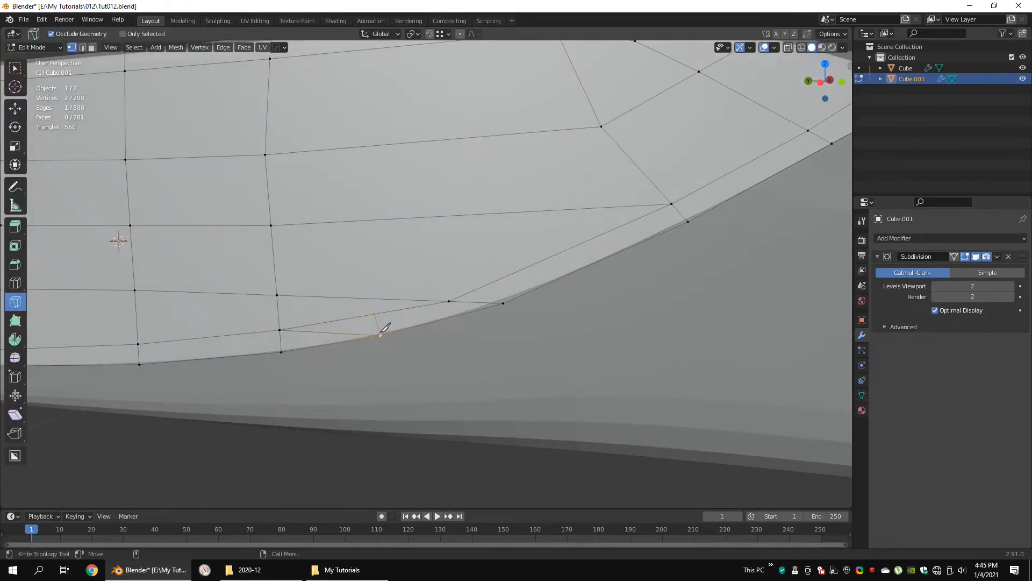
key(g)
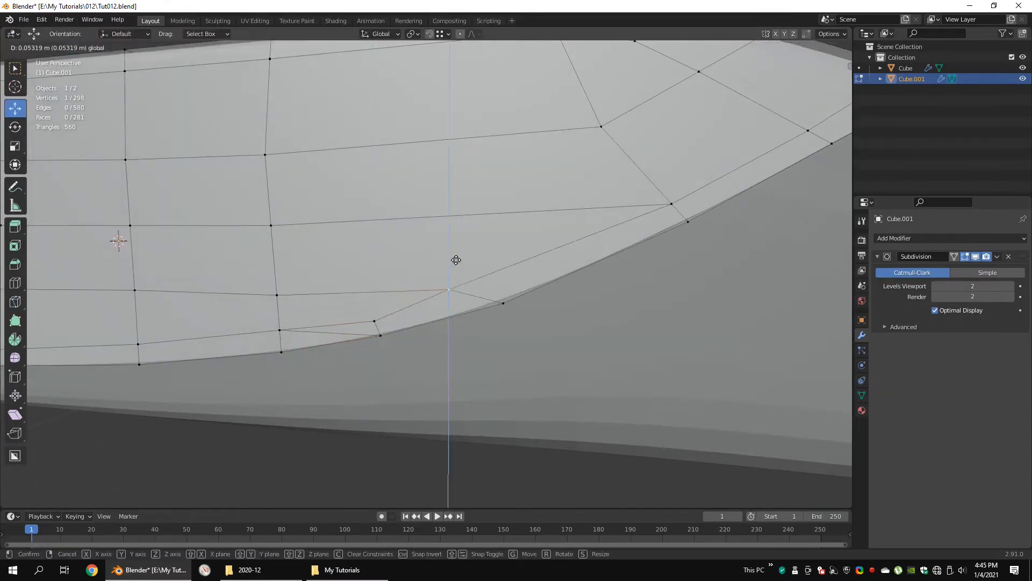
click(456, 259)
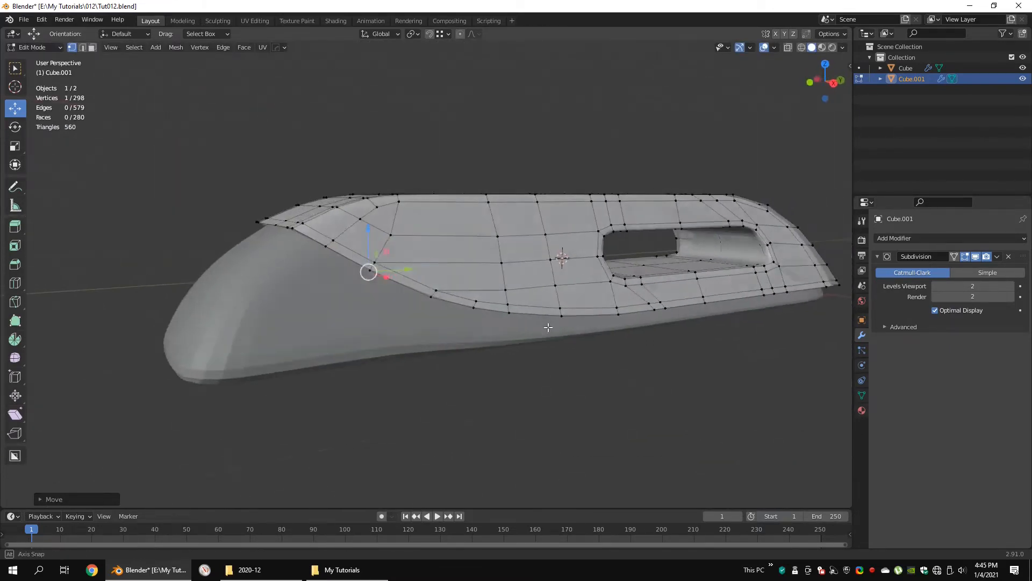
Add a Solidify modifier with 0.051 m even thickness, Only Rim, placed above Subdivision.
key(Tab)
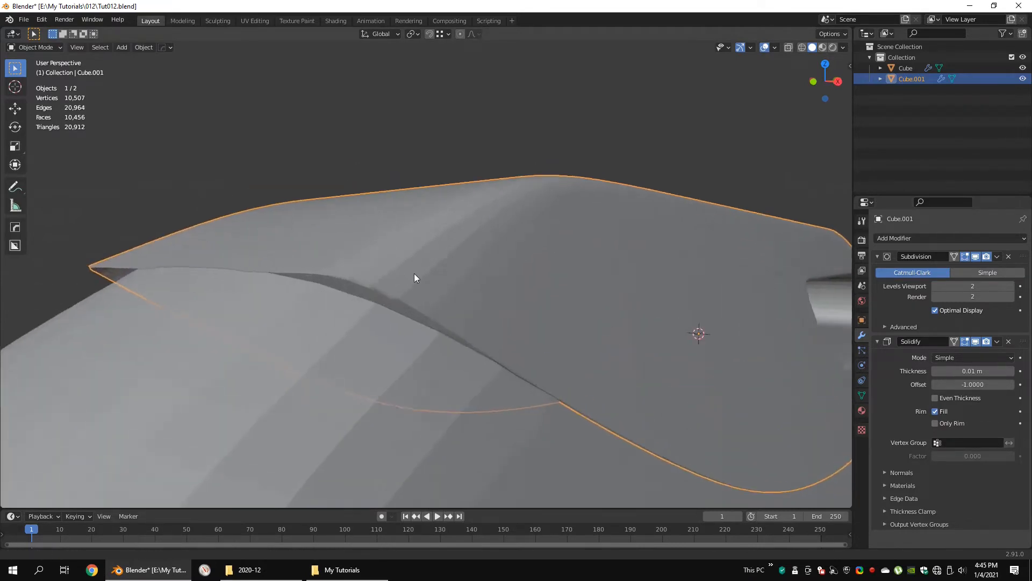
drag(972, 371, 993, 371)
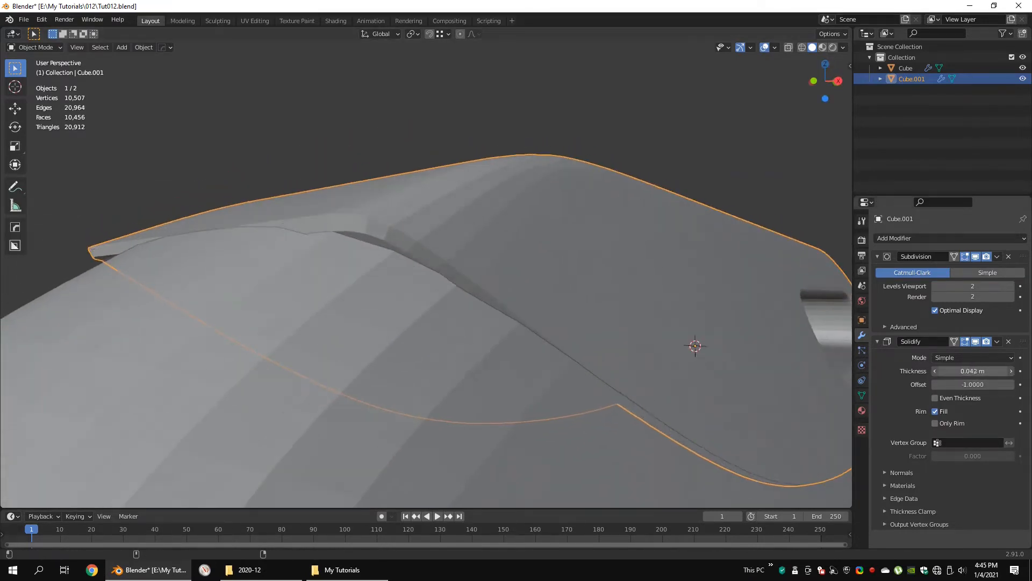
drag(972, 371, 955, 371)
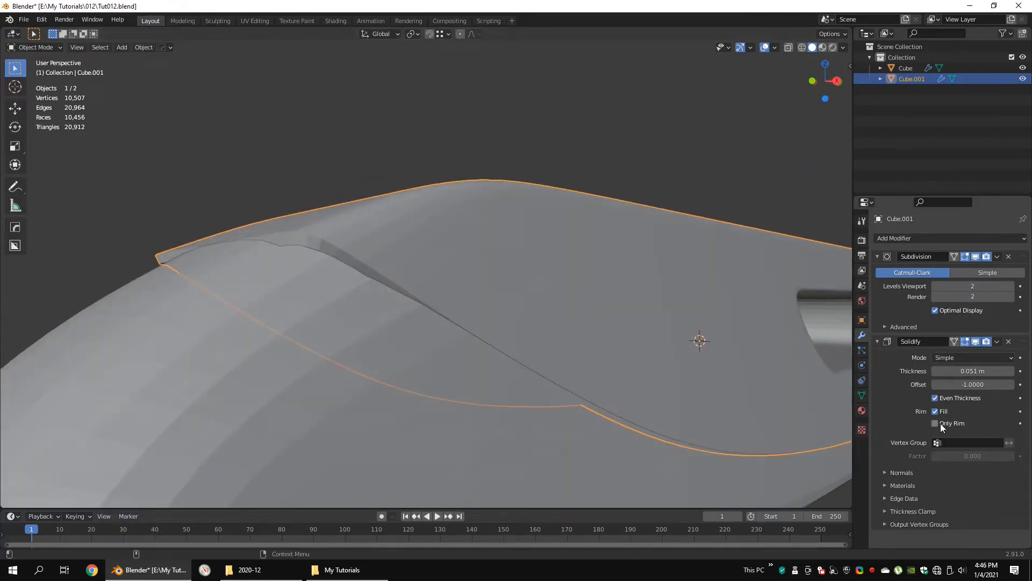
click(935, 422)
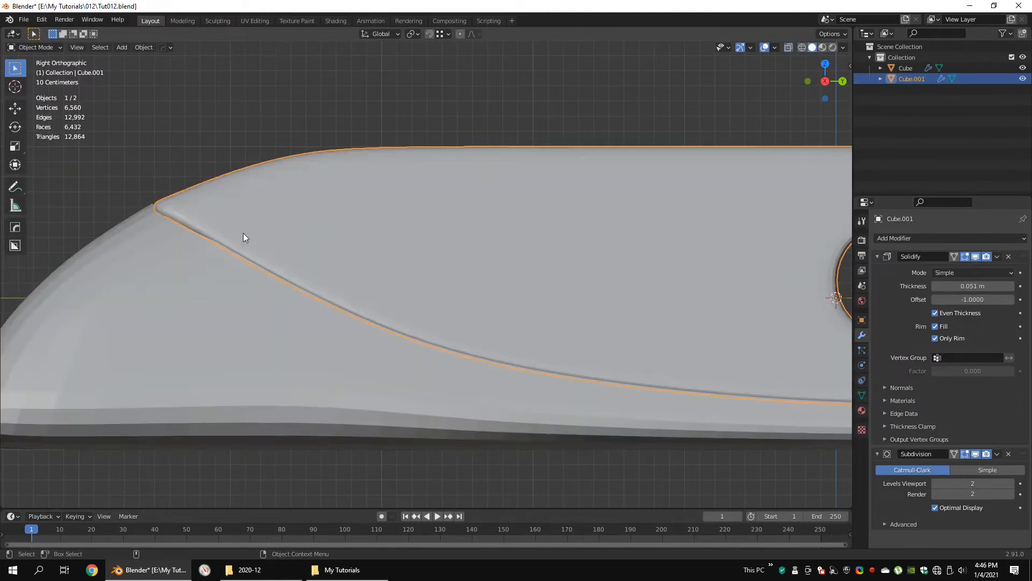
drag(244, 236, 526, 336)
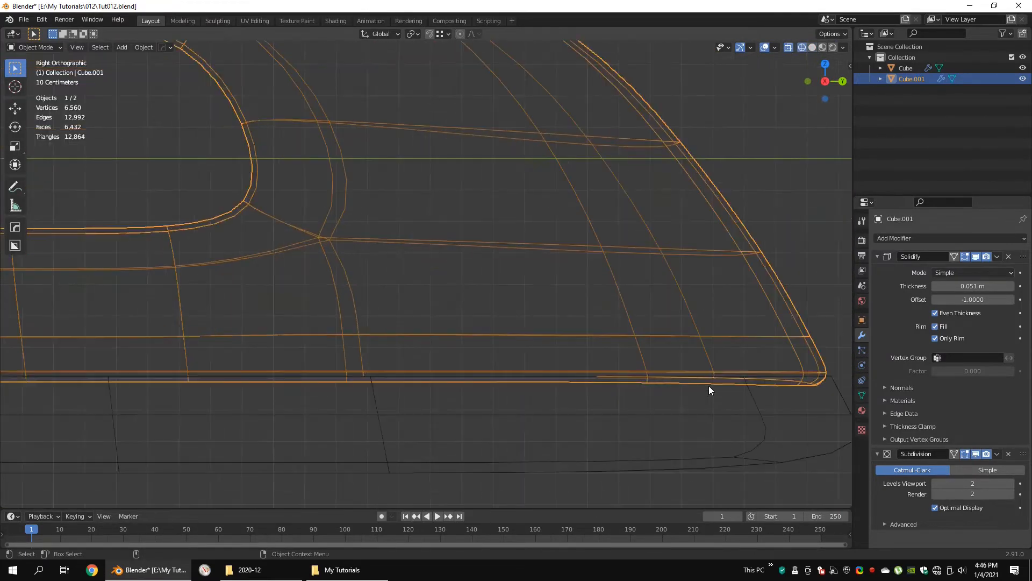
Preview the thickened shell and return to editing its mesh in isolation.
key(Tab)
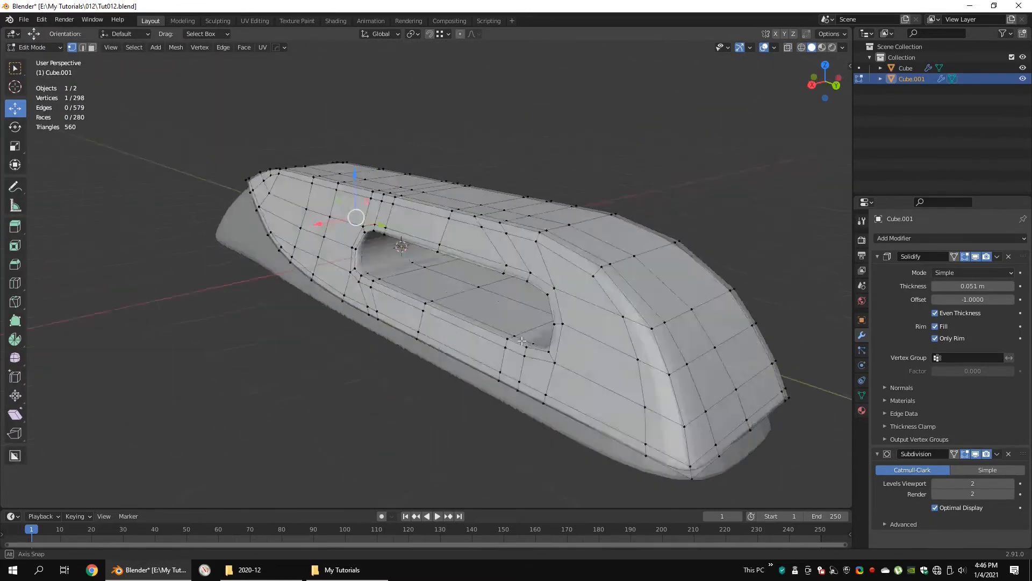
key(Tab)
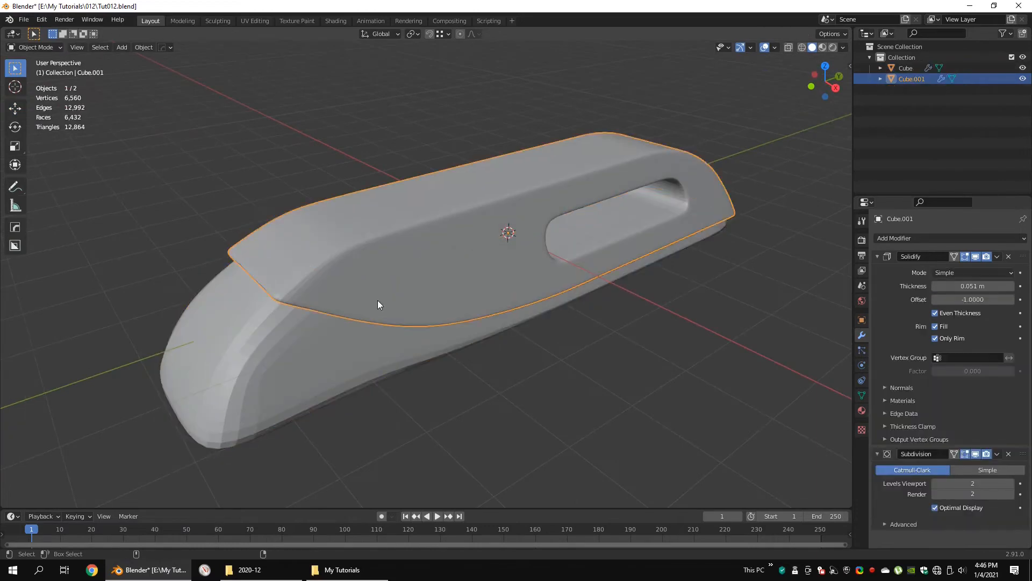
key(Tab)
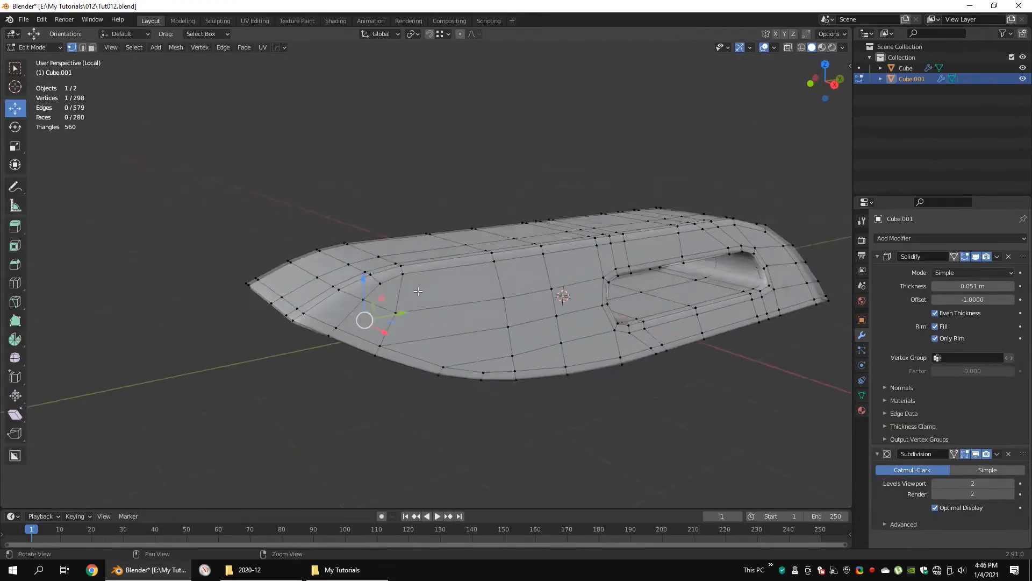
Apply the Solidify modifier and pull the shell's front corner vertex into shape in side view.
click(997, 256)
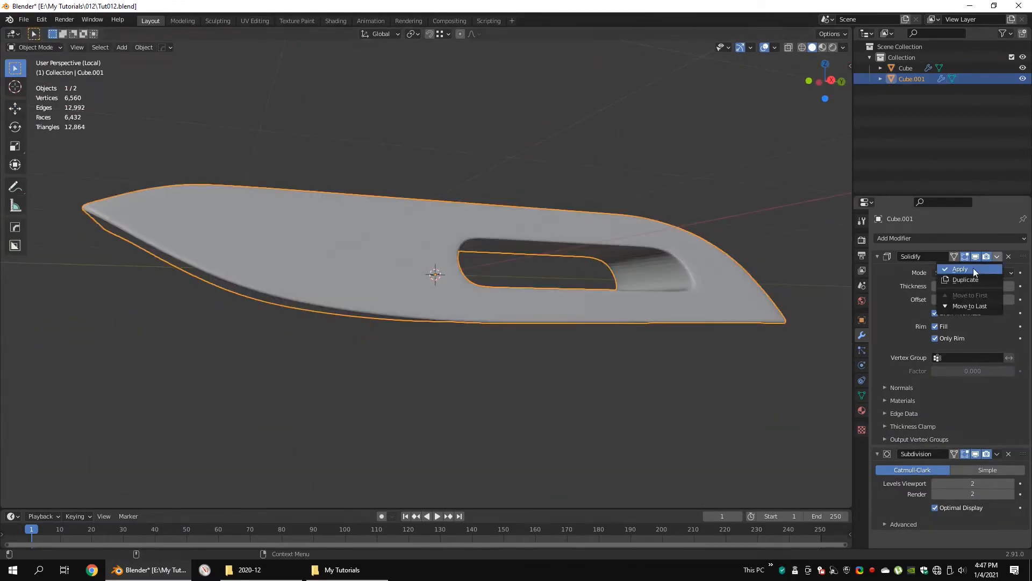
click(962, 269)
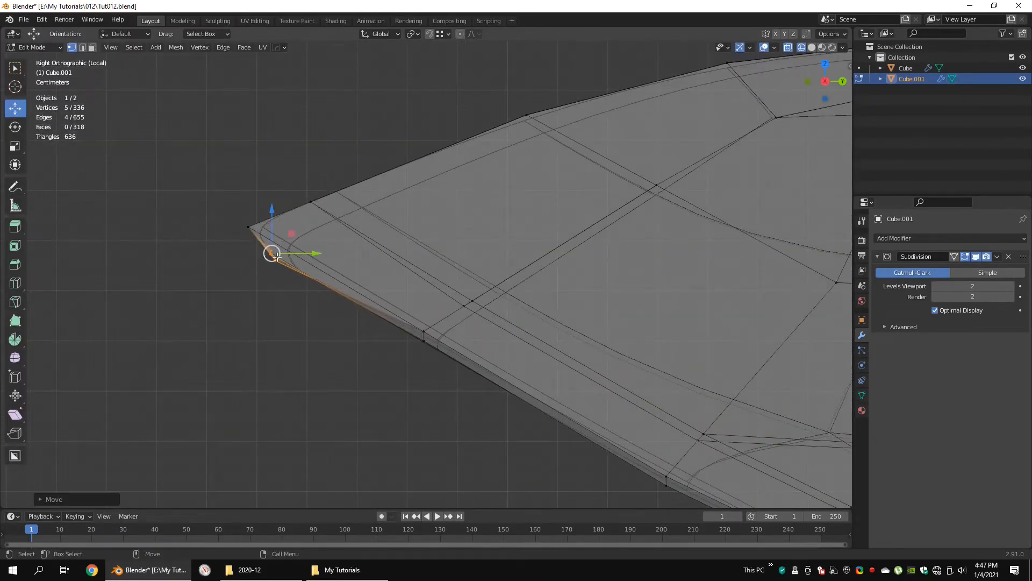
drag(272, 254, 200, 273)
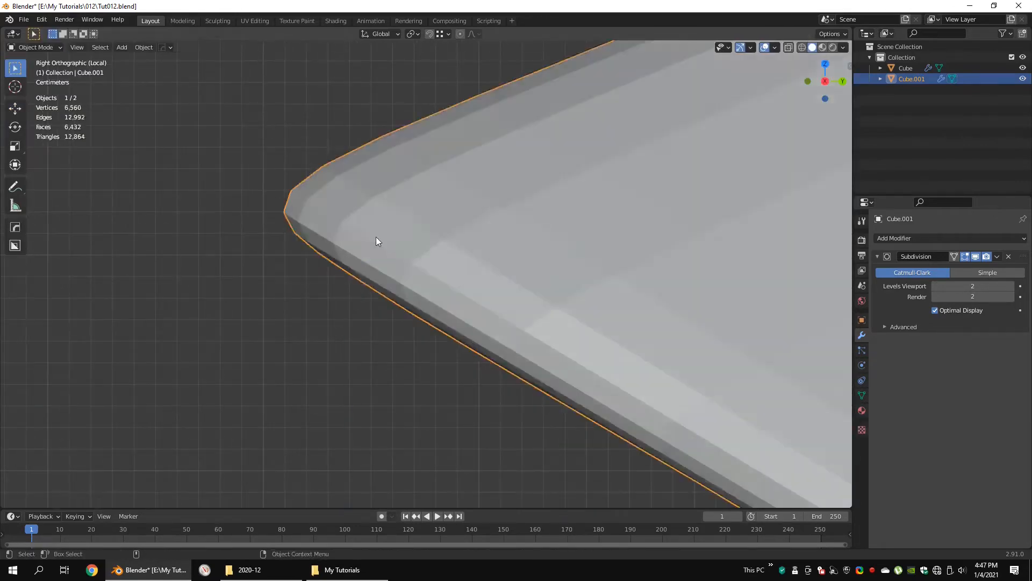
key(Tab)
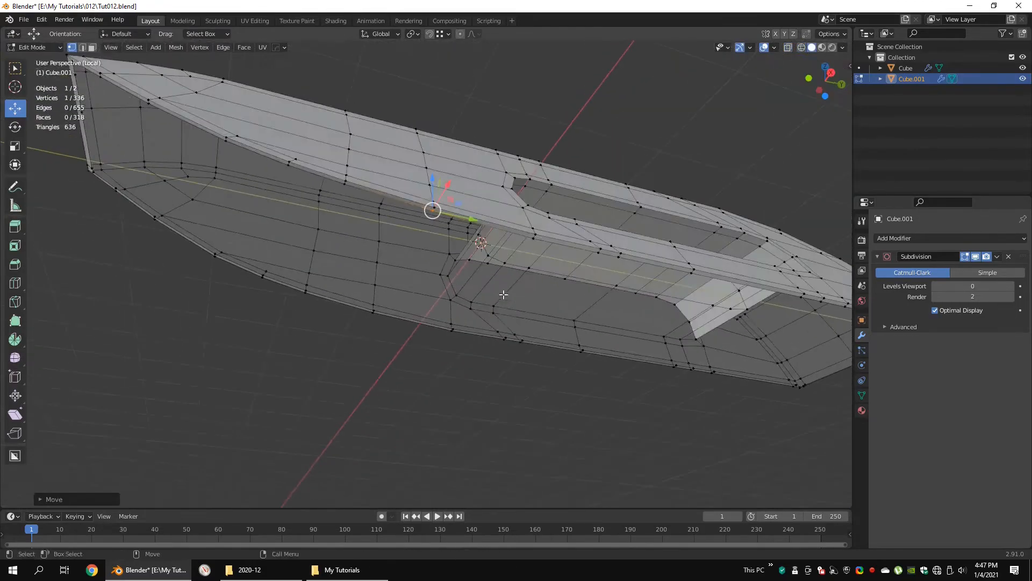
key(3)
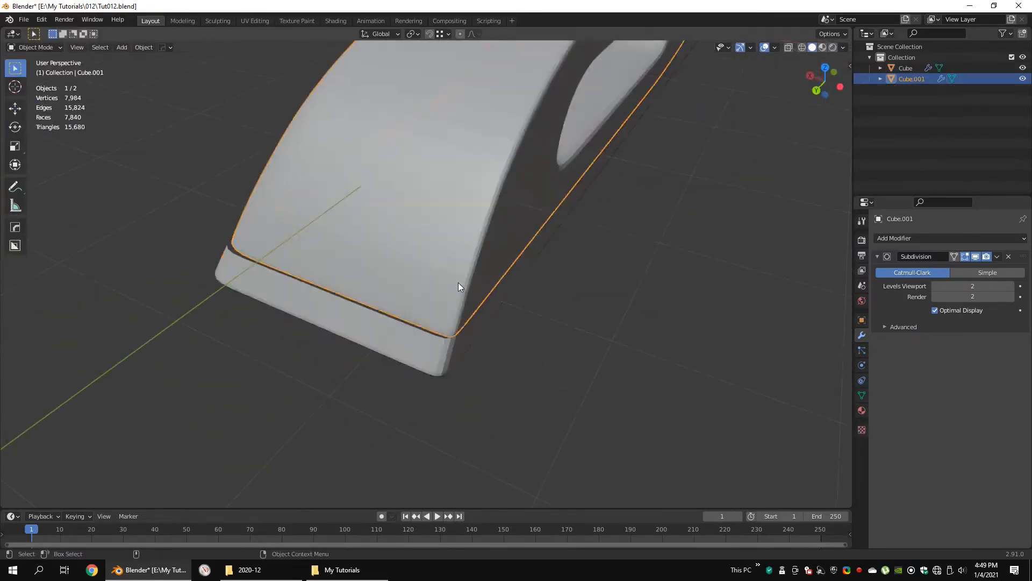
Reshape the body's lower edge loop to follow the top shell's curve.
key(Tab)
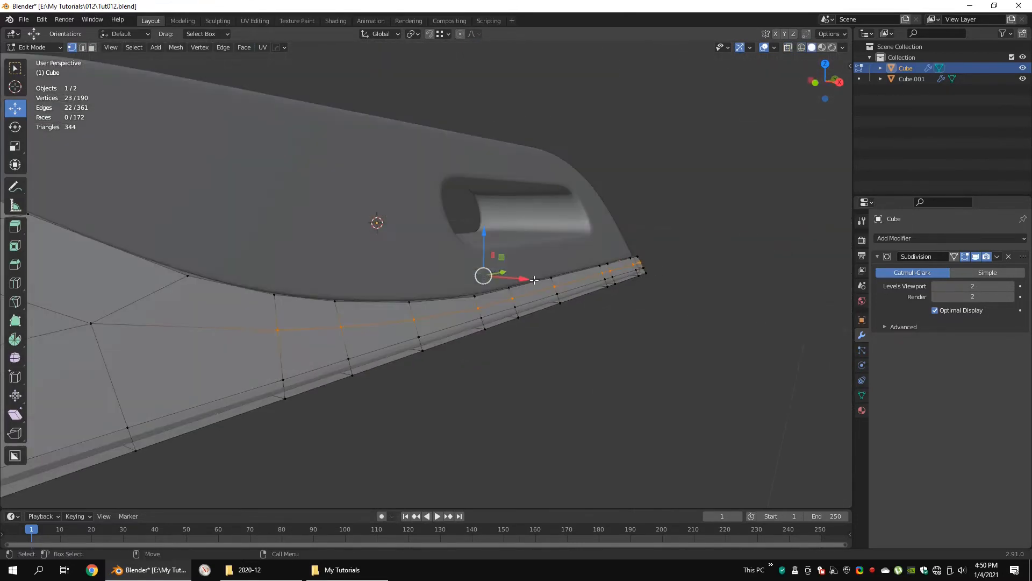
right_click(533, 279)
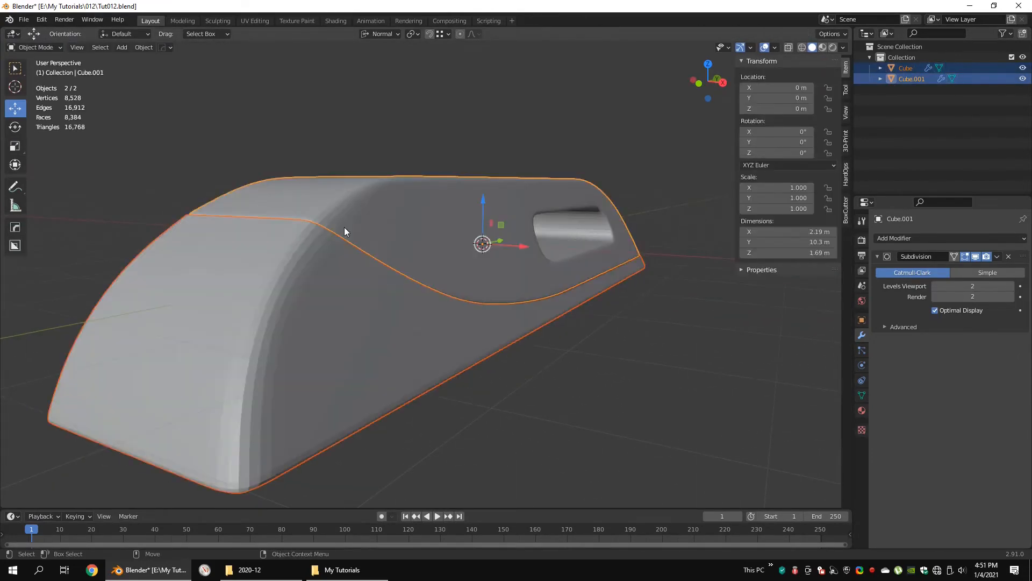
Separate the top shell's selected rim faces into a new object, Cube.002.
key(Tab)
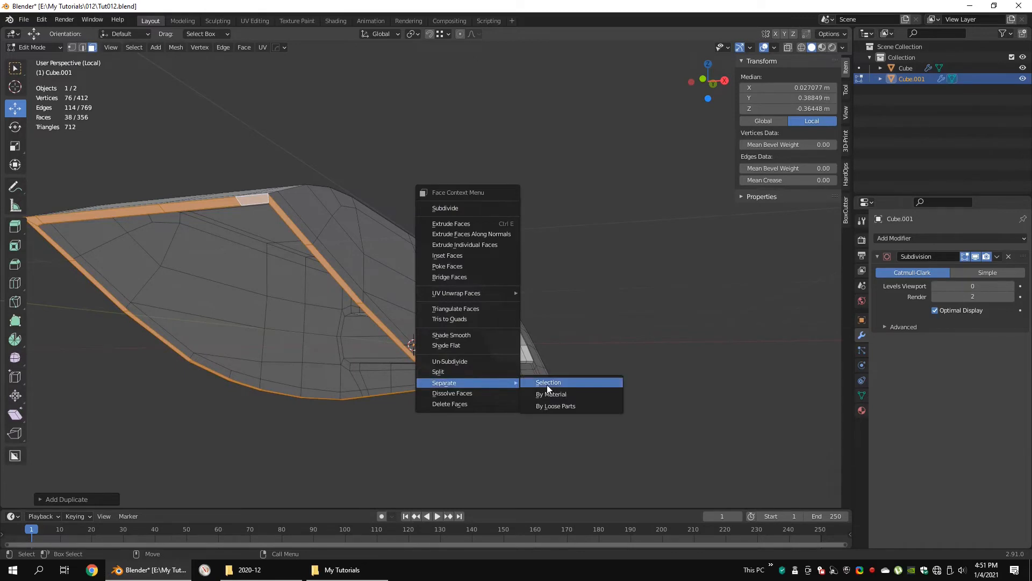
click(548, 382)
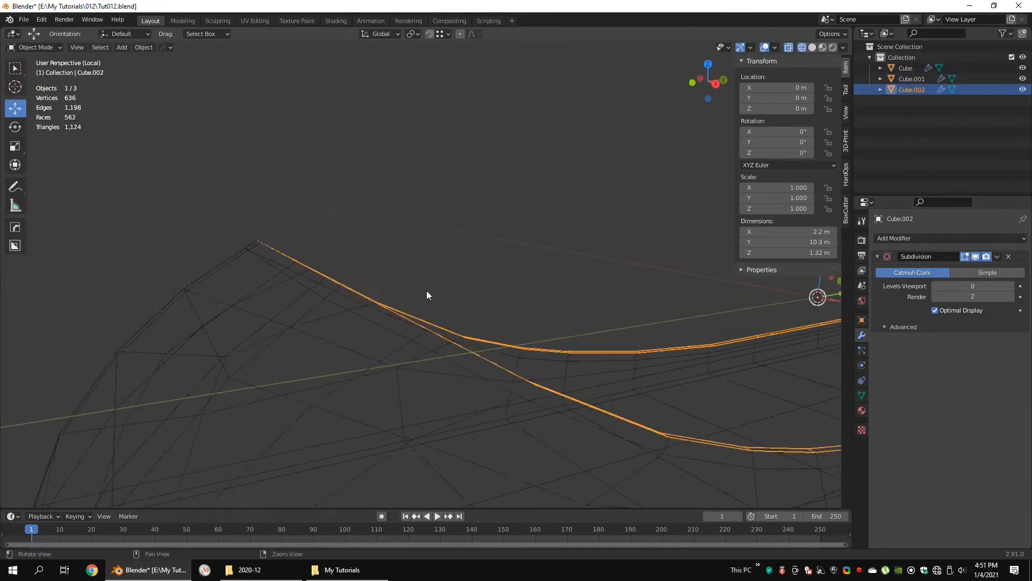
key(Tab)
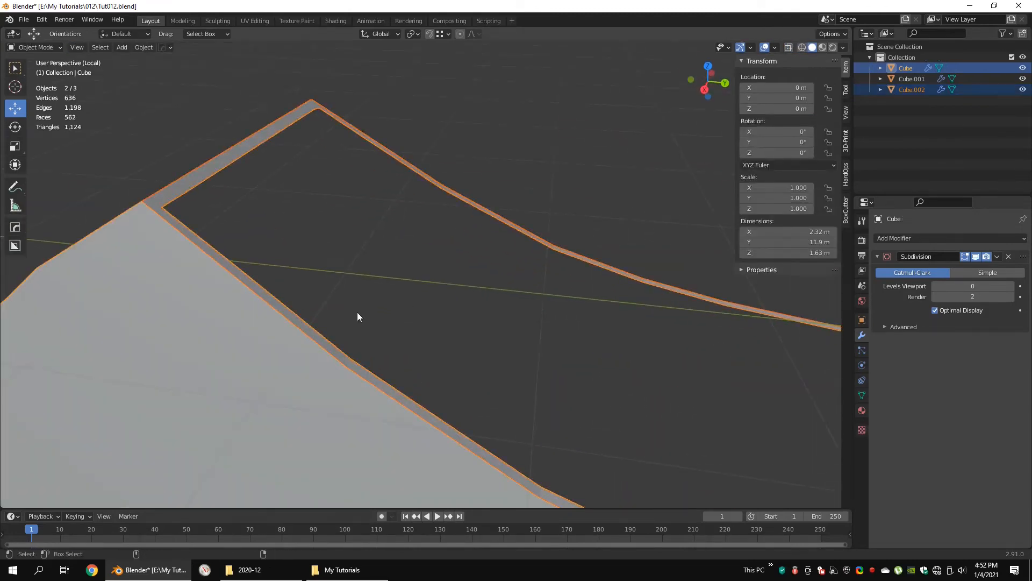
Join the rim strip into the lower body, delete its extra edge loops and merge vertices by distance.
key(Tab)
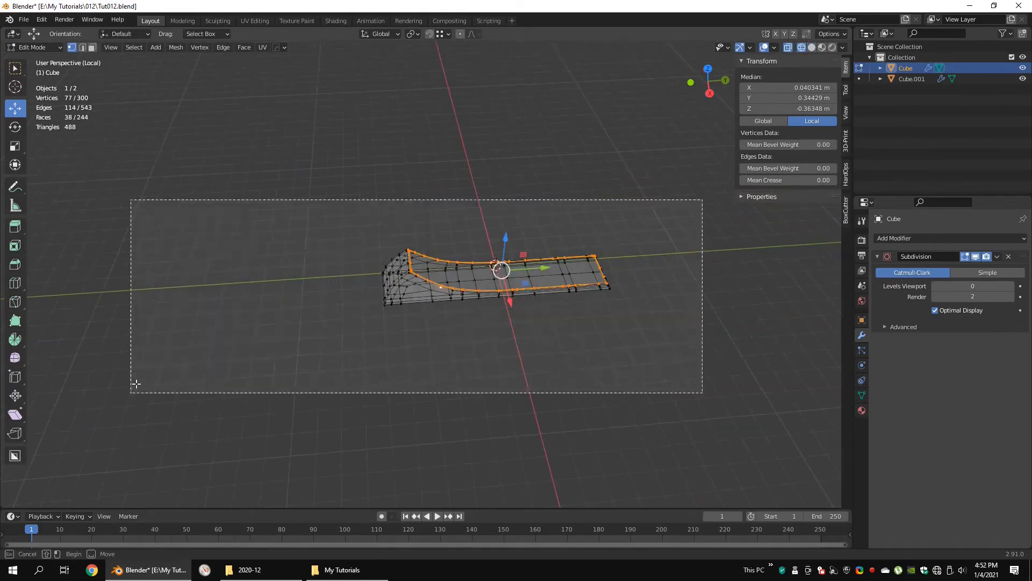
key(M)
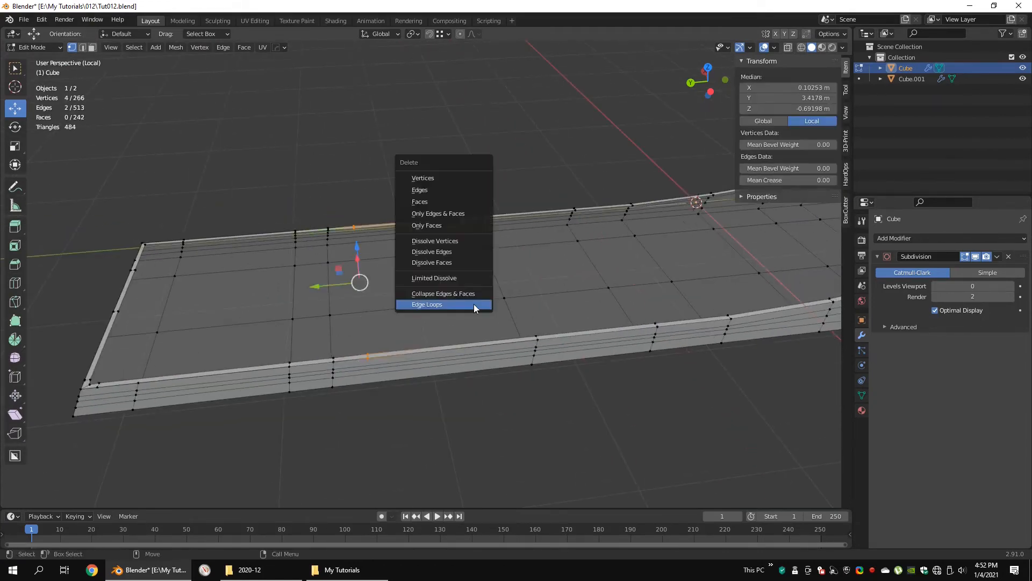
click(427, 304)
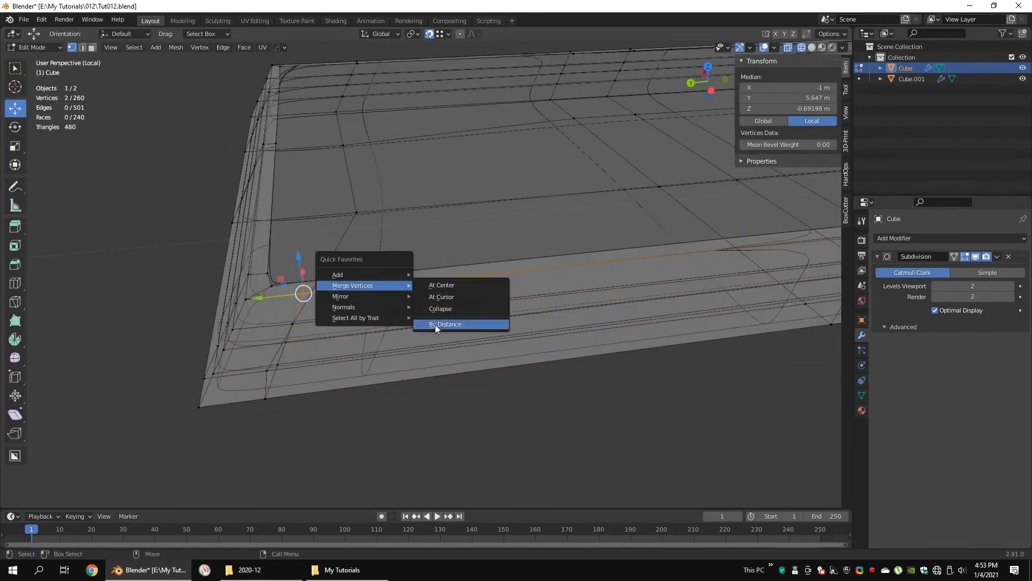
click(445, 323)
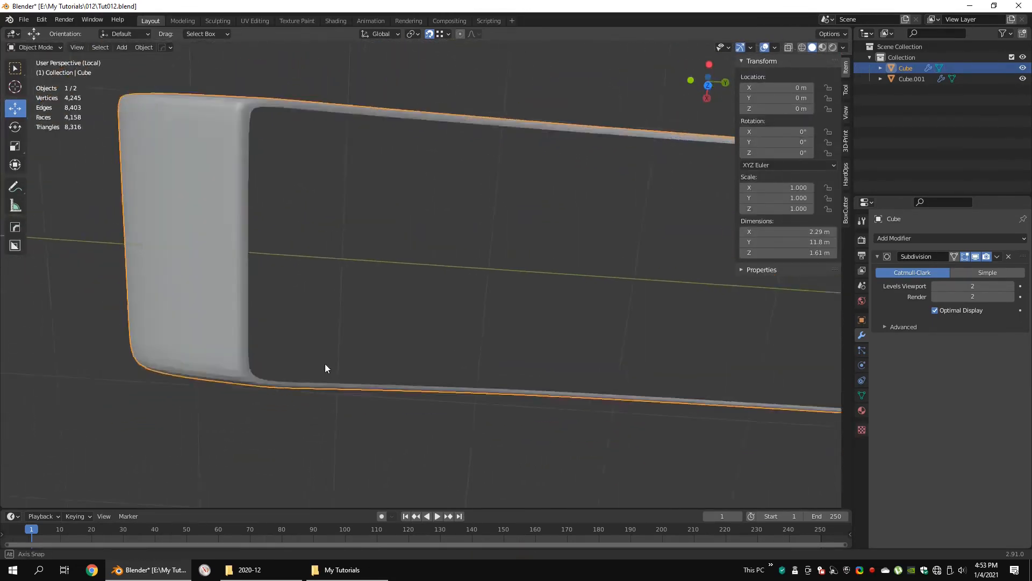
Move the lower body's front-curve vertices so they line up under the top shell.
key(Tab)
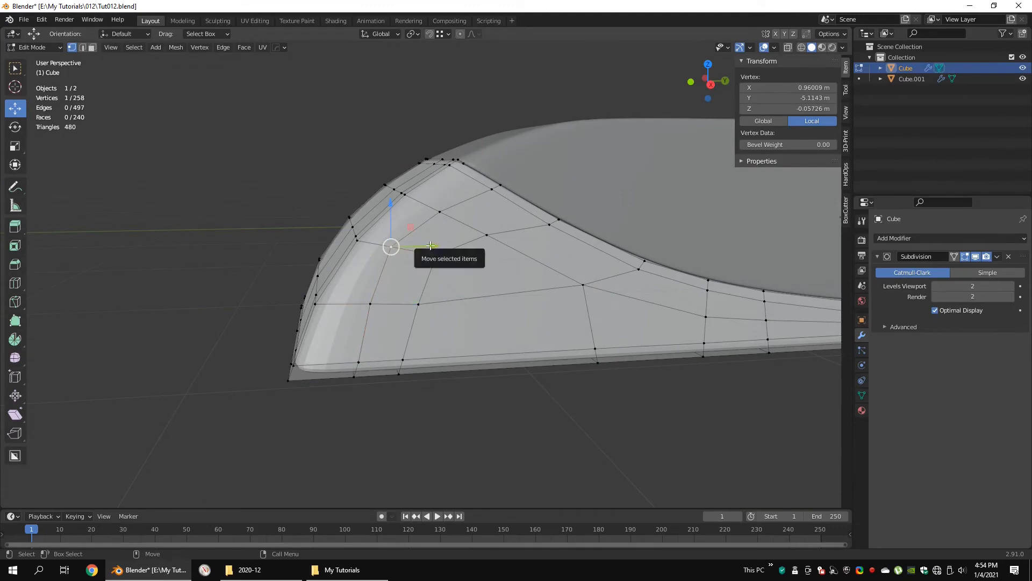
drag(390, 246, 435, 255)
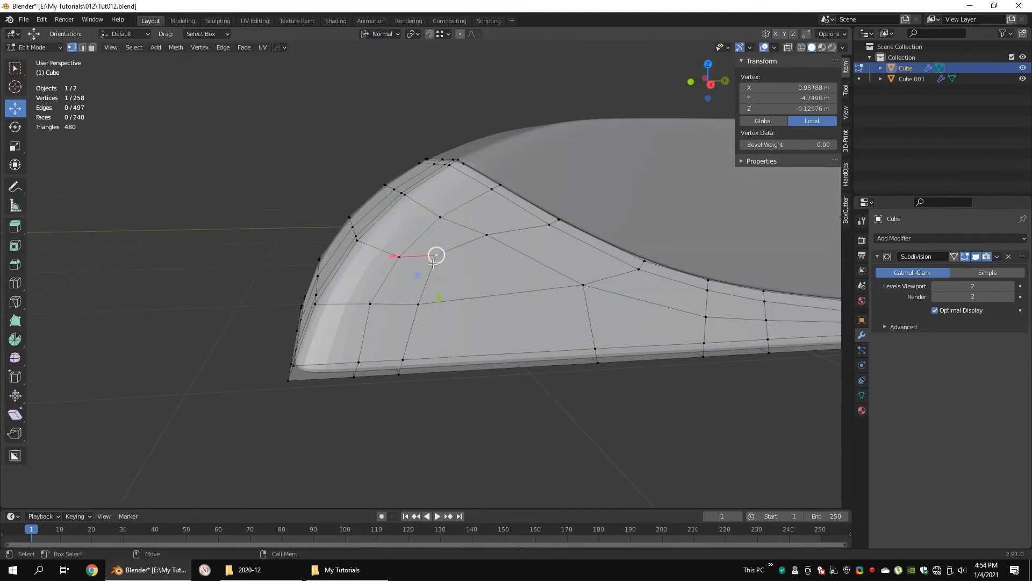
drag(435, 257, 409, 280)
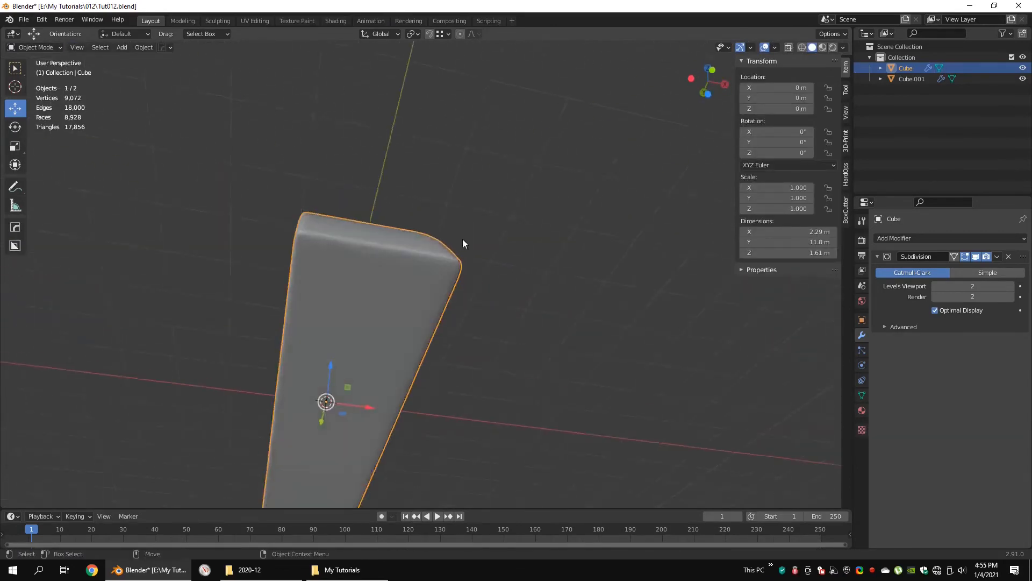
key(Tab)
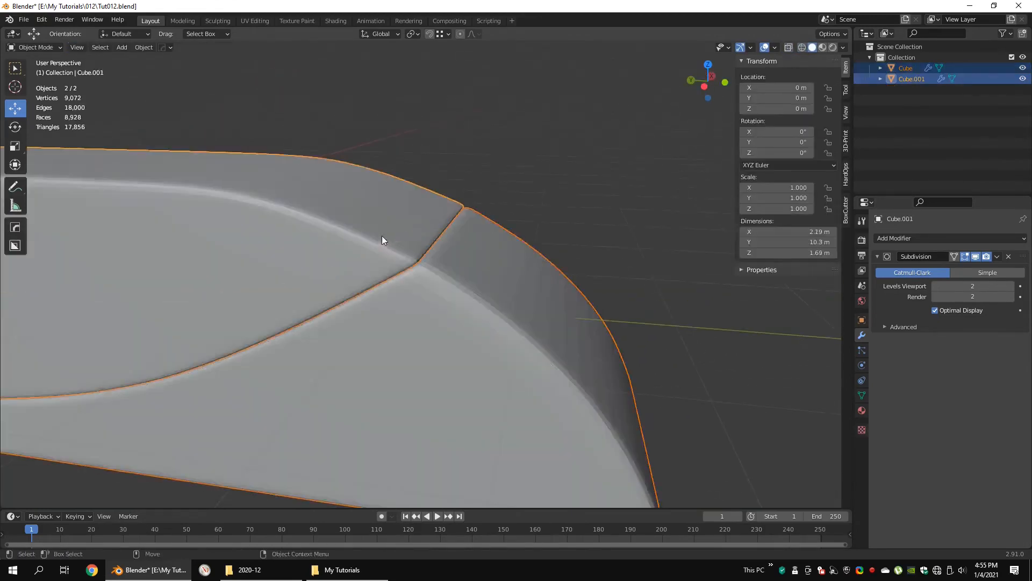
Inset the handle's underside faces by about 0.072 m to form a thin bottom border.
key(Tab)
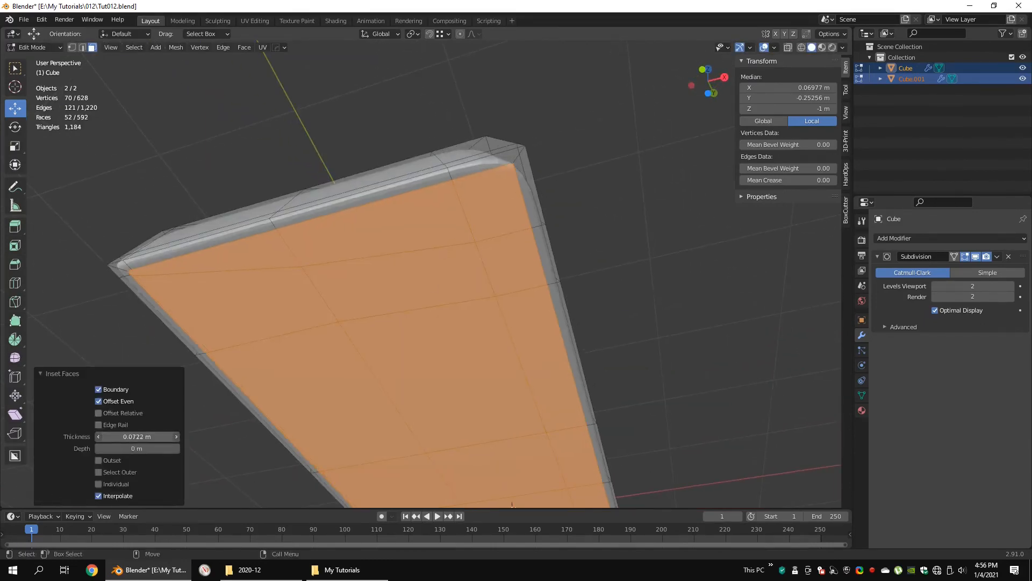
key(Tab)
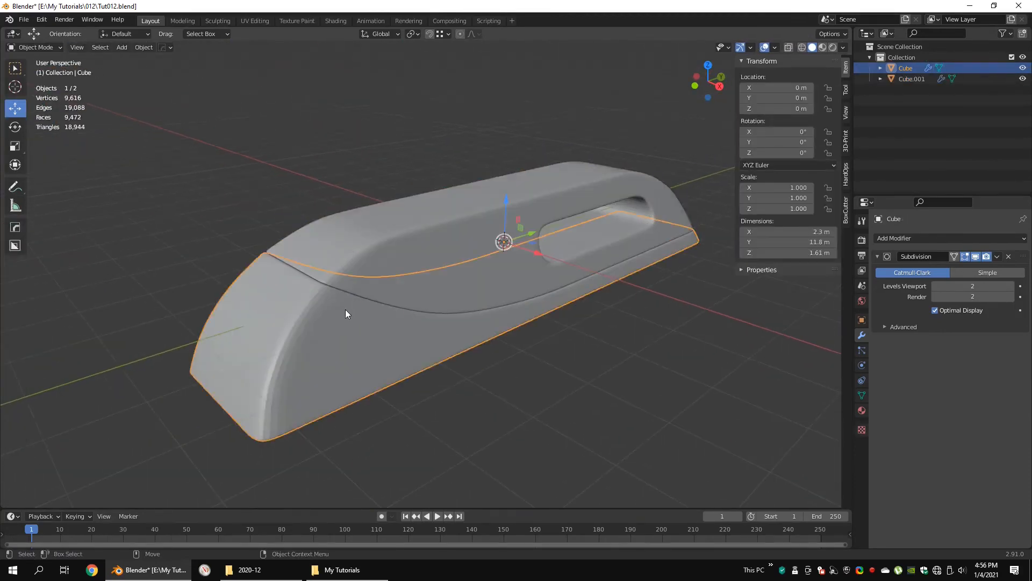
key(Tab)
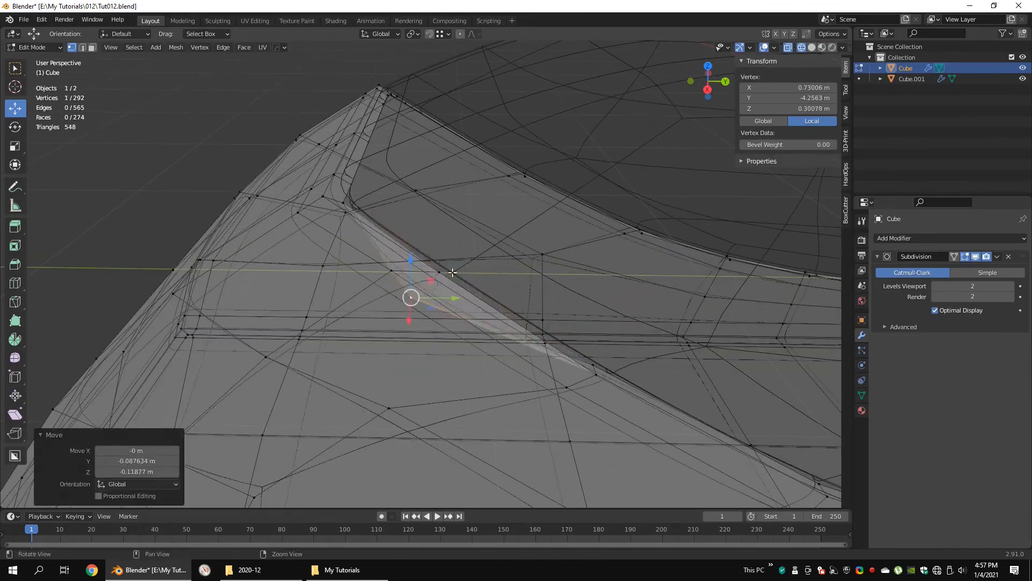
Nudge the front vertex and check the body-to-shell curve from Right Orthographic view.
key(Tab)
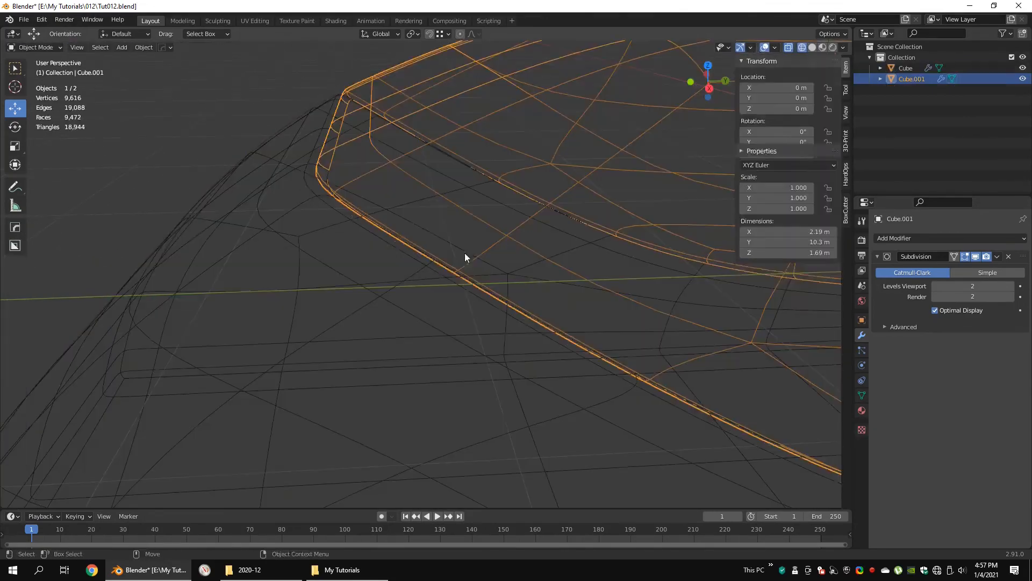
key(Tab)
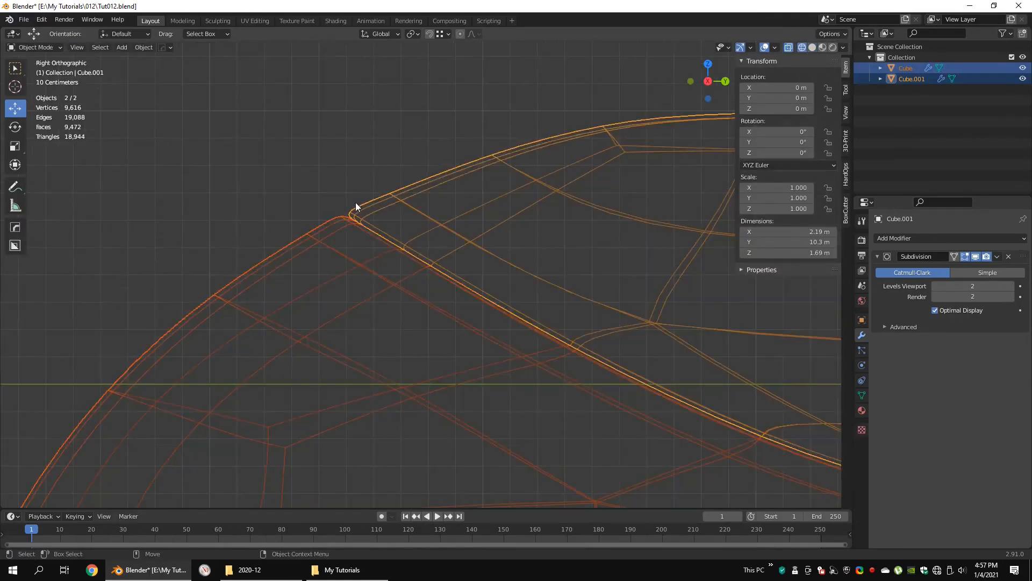
key(Tab)
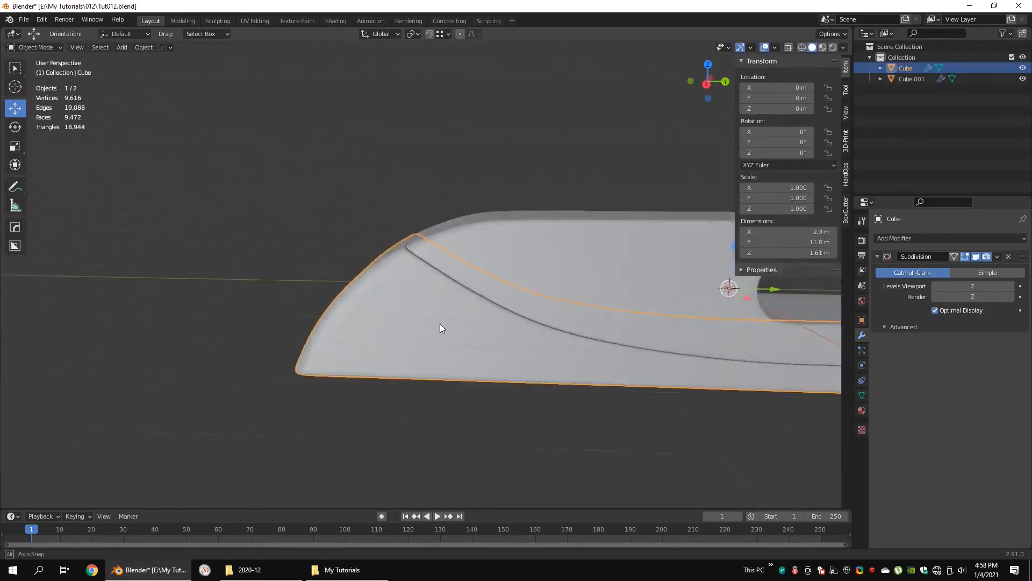
key(Tab)
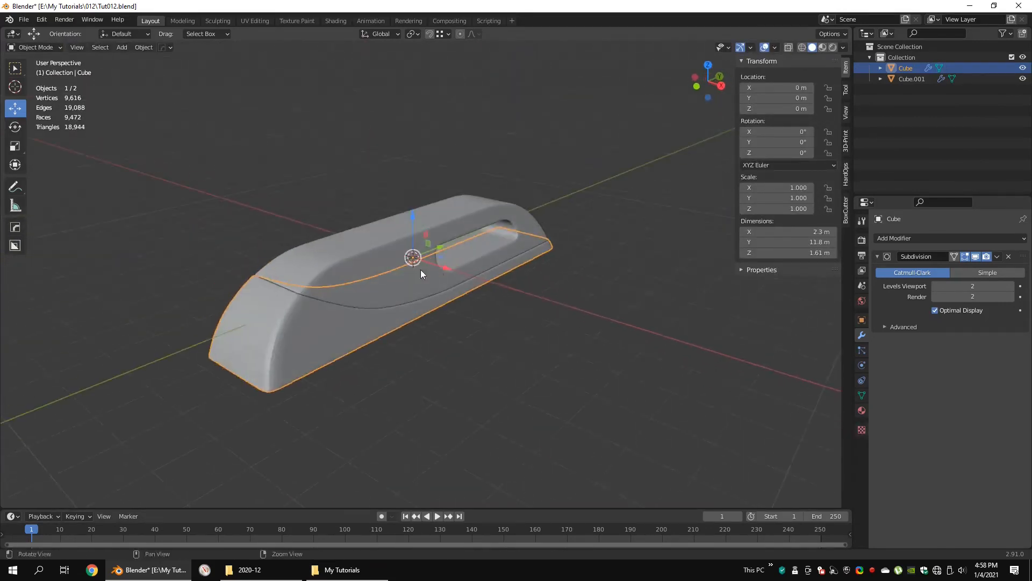
Switch viewport shading to MatCap lighting and browse the matcap sphere library.
click(843, 47)
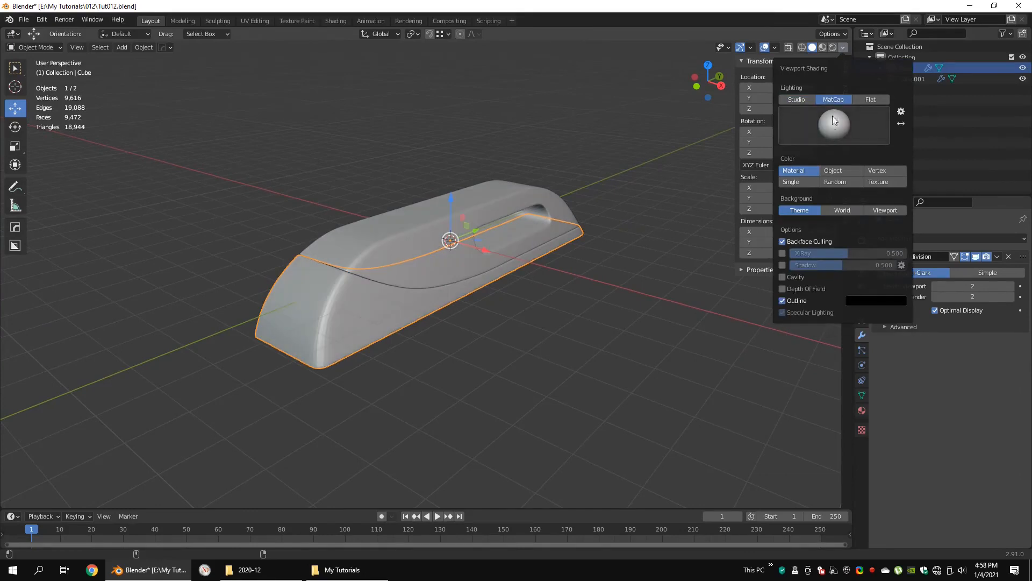
click(833, 124)
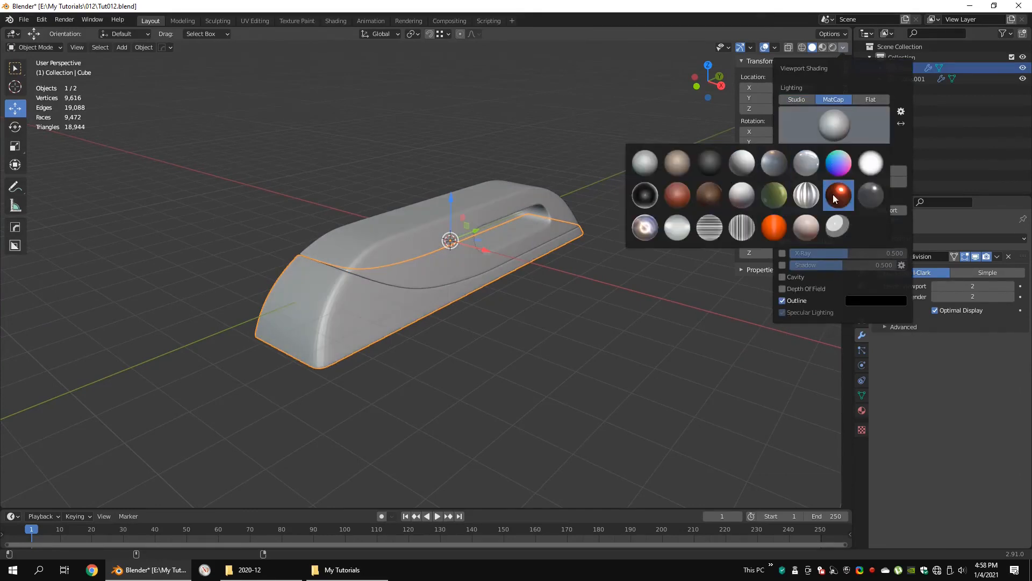